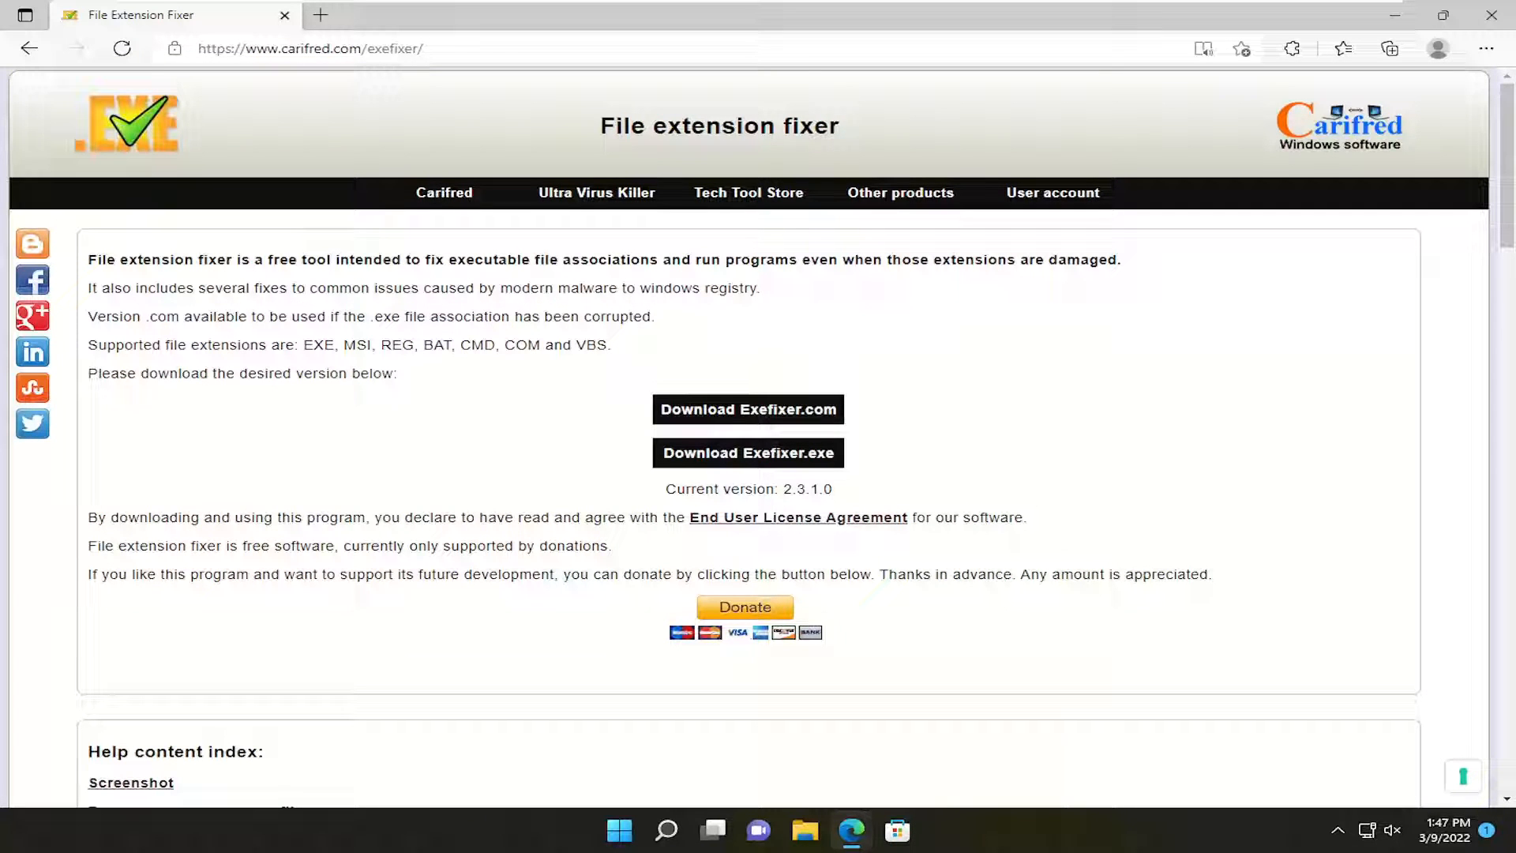
mouse_move(784, 280)
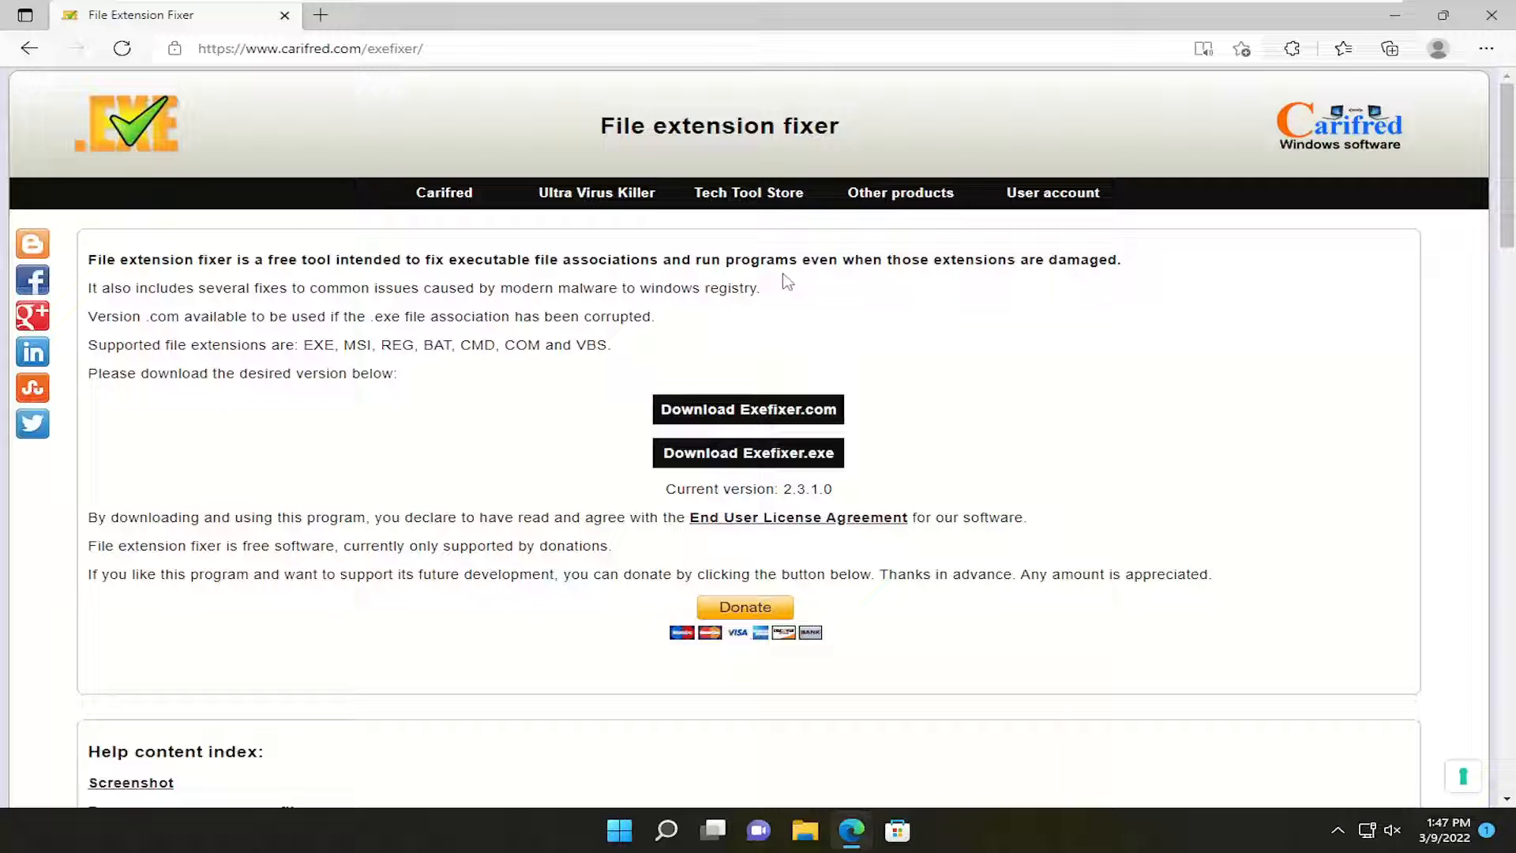
mouse_move(783, 281)
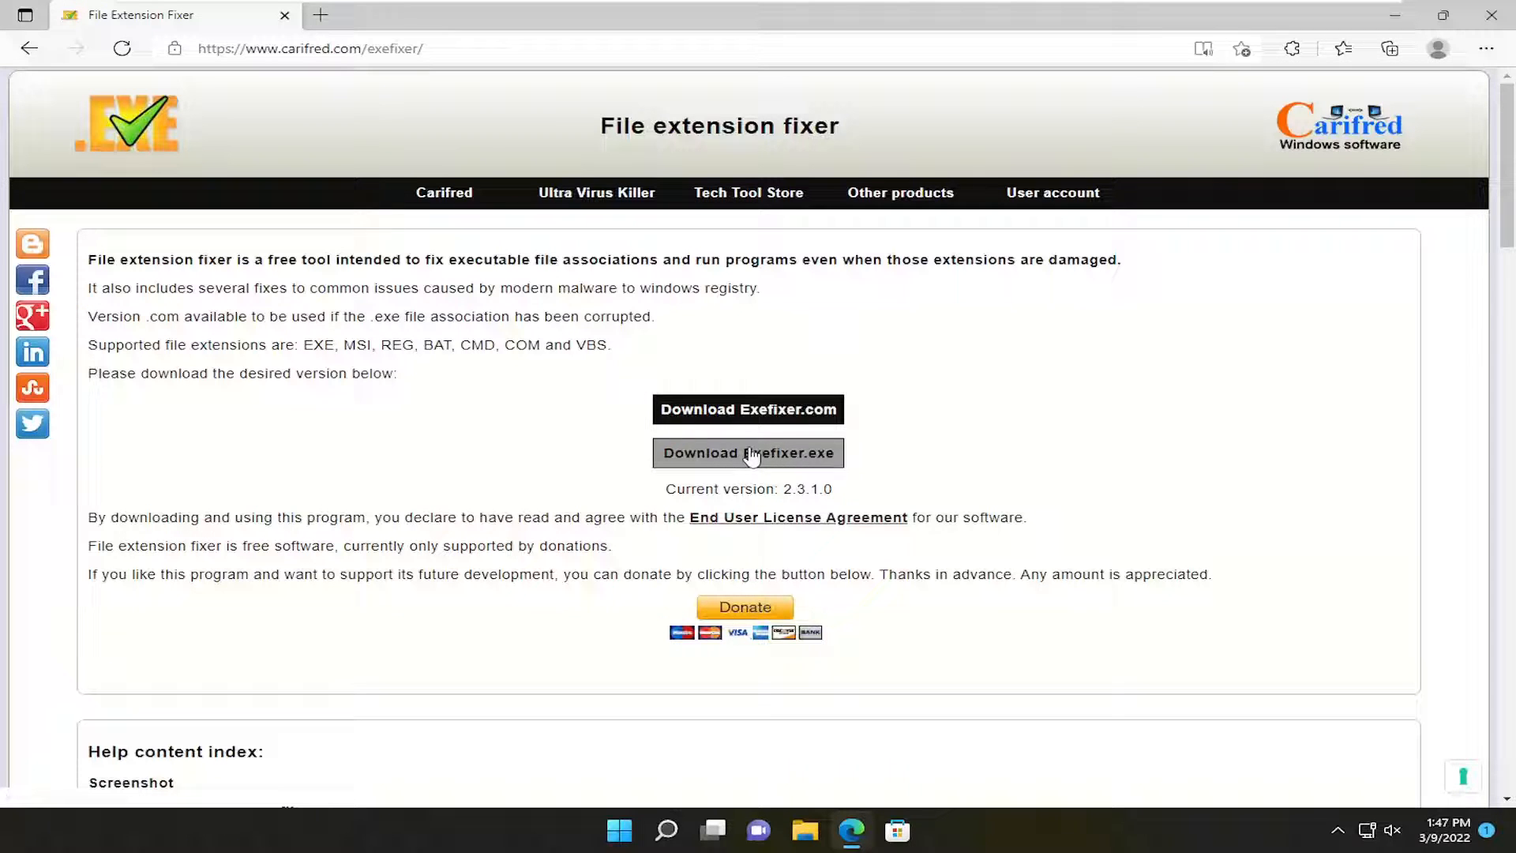
mouse_move(749, 409)
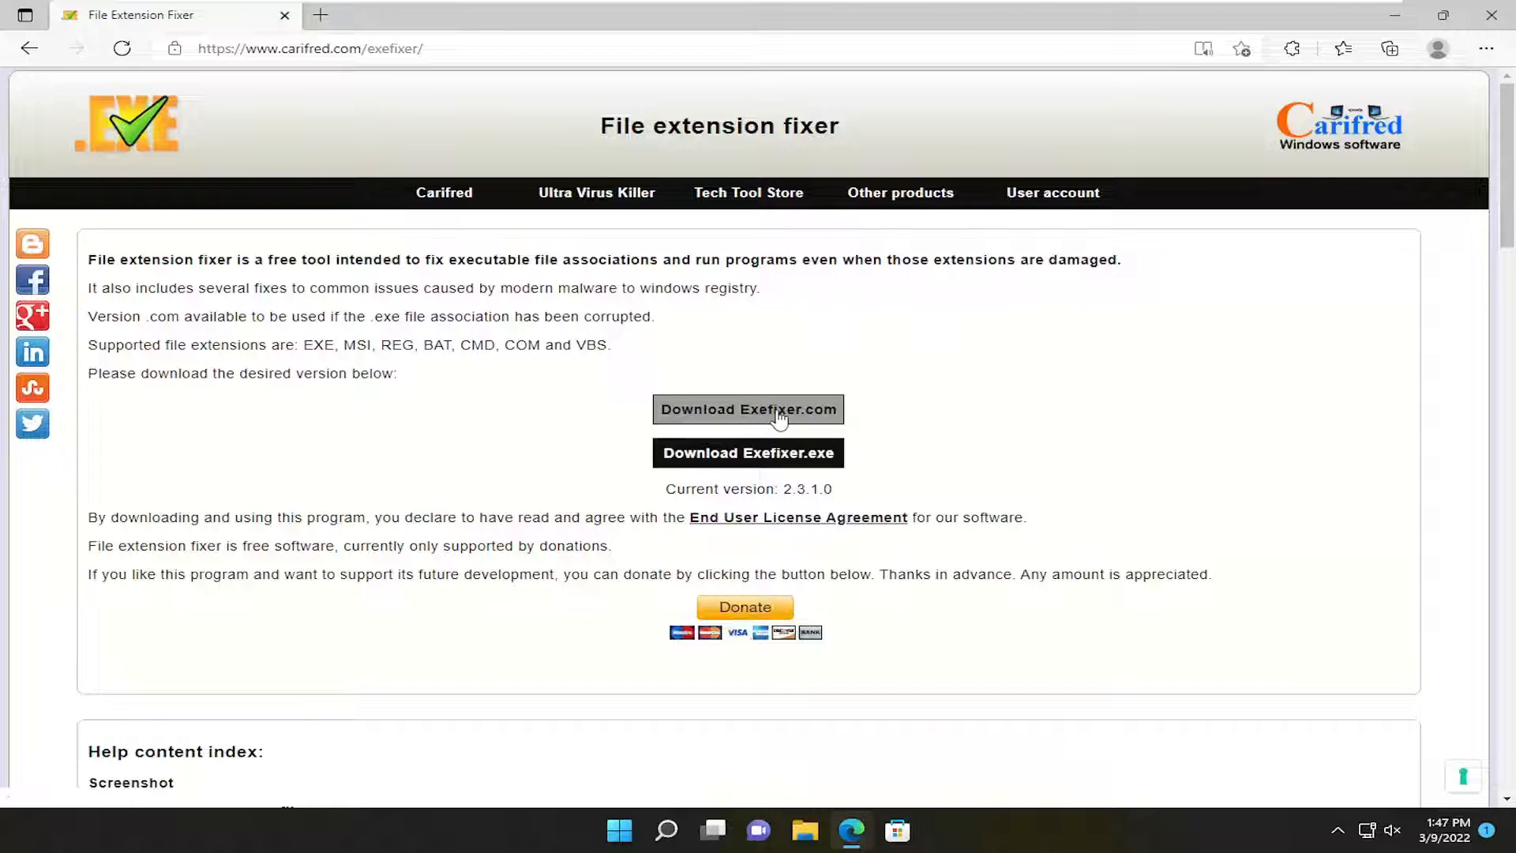
Run the downloaded ExeFixer and grant it User Account Control permission
click(748, 409)
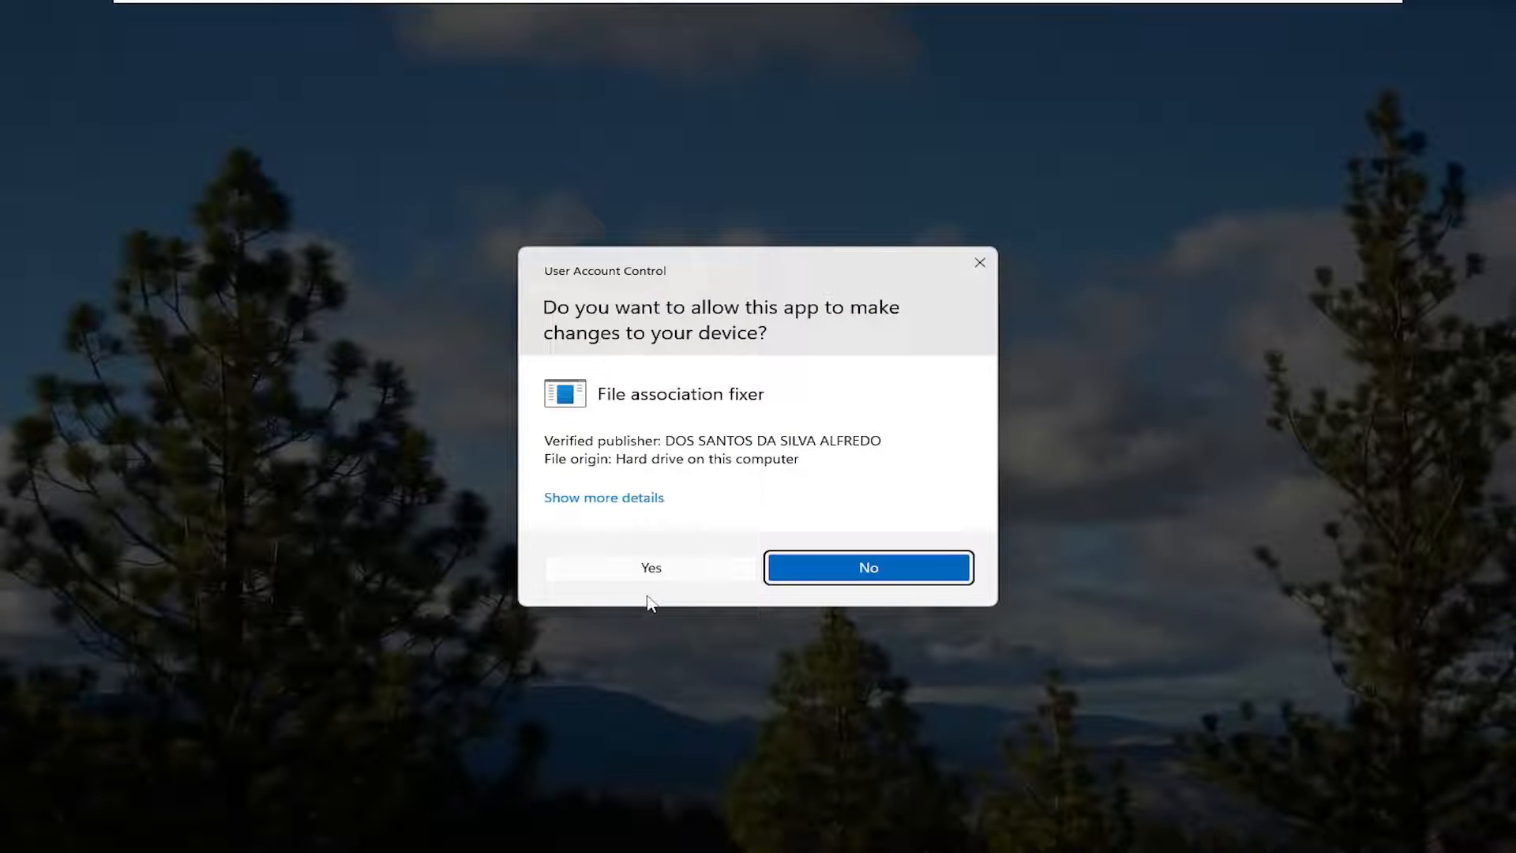
click(651, 567)
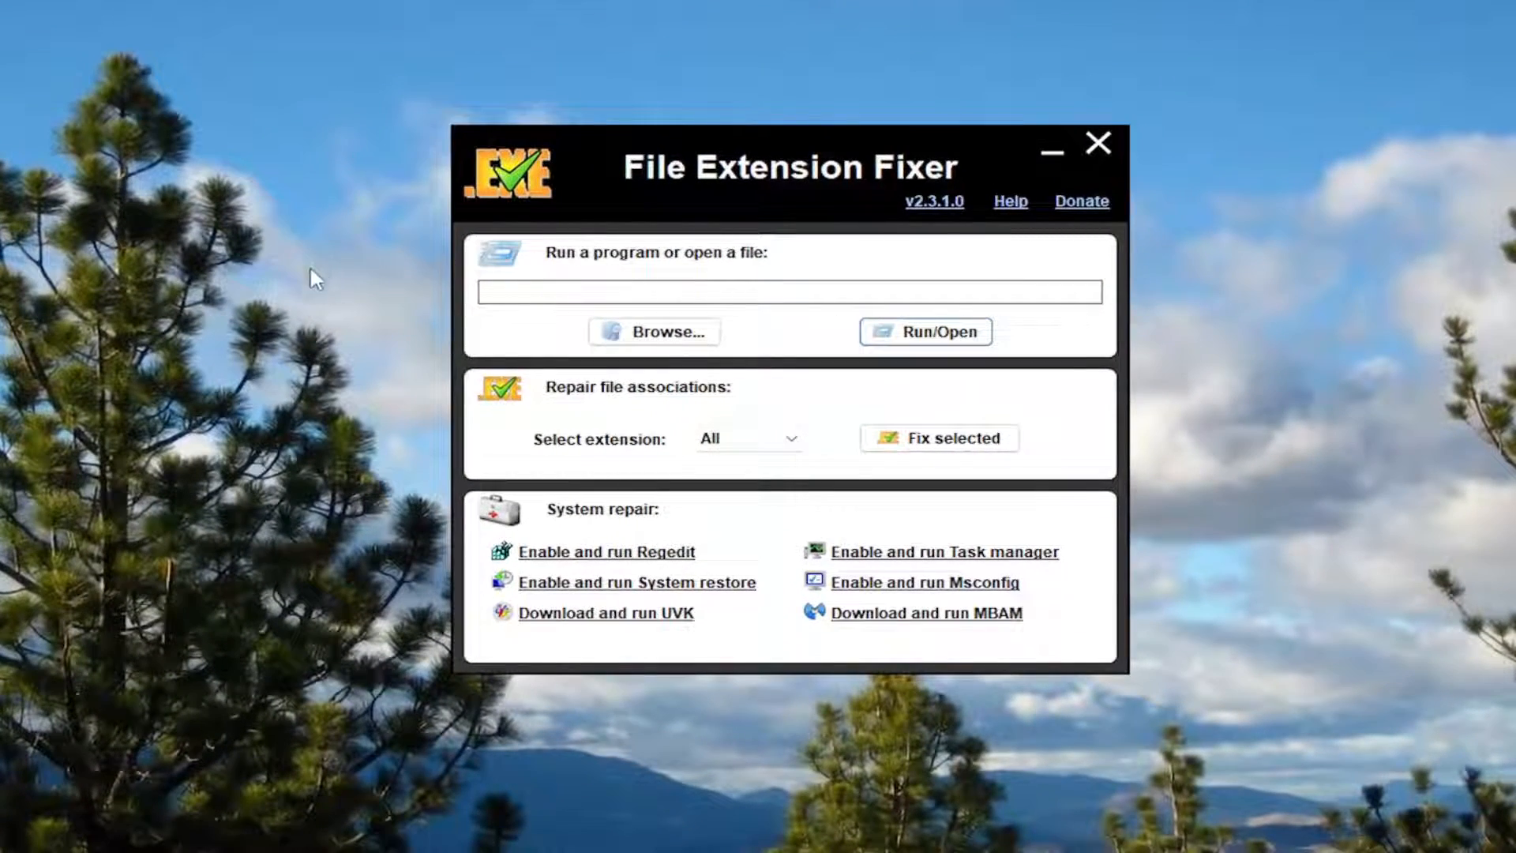
mouse_move(652, 348)
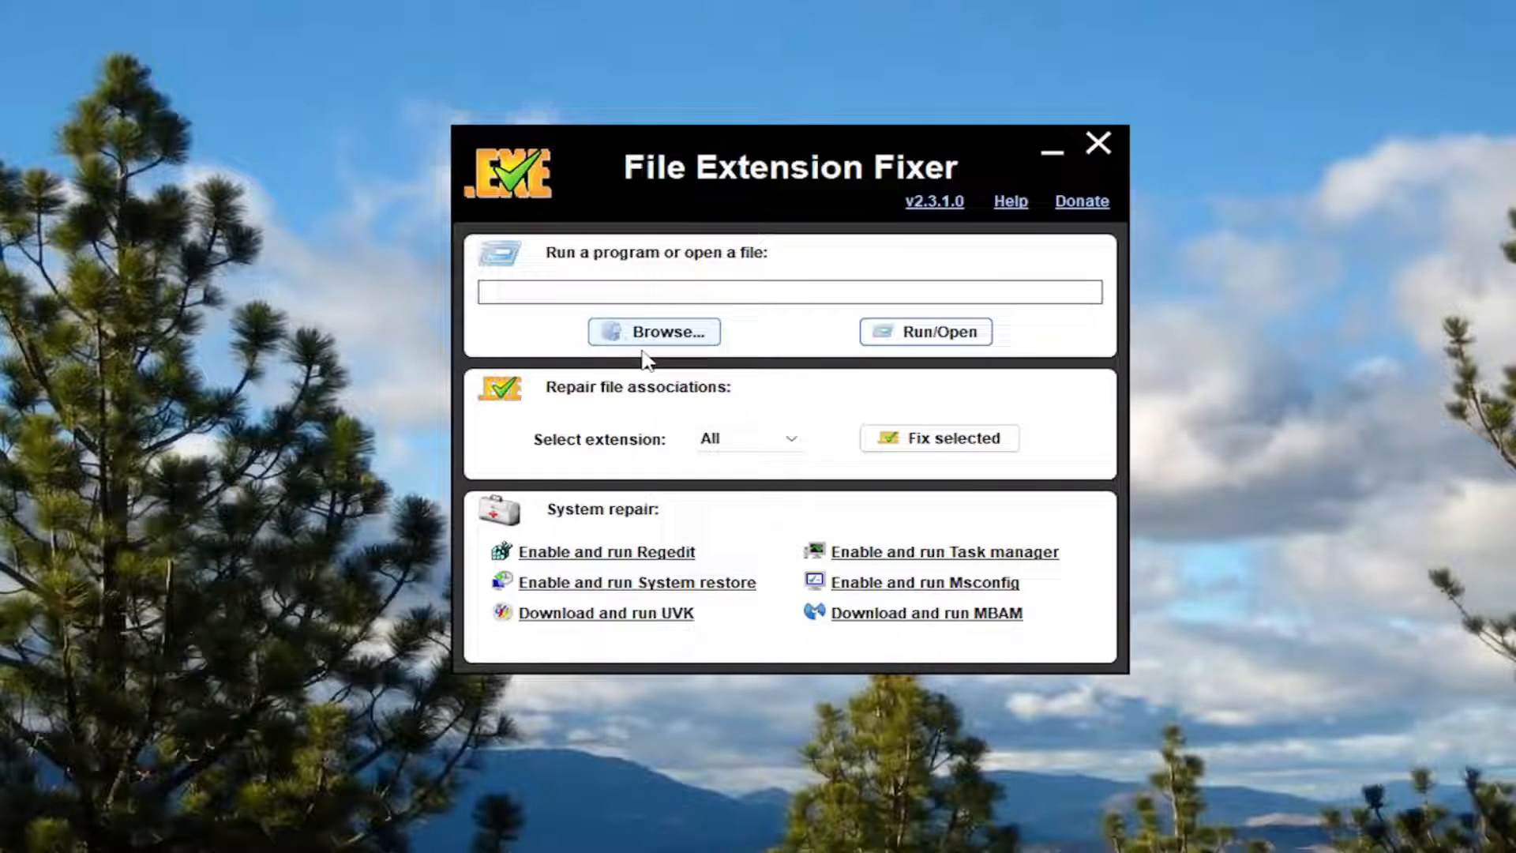
Browse to ccsetup587 in Downloads and launch it through File Extension Fixer
click(653, 332)
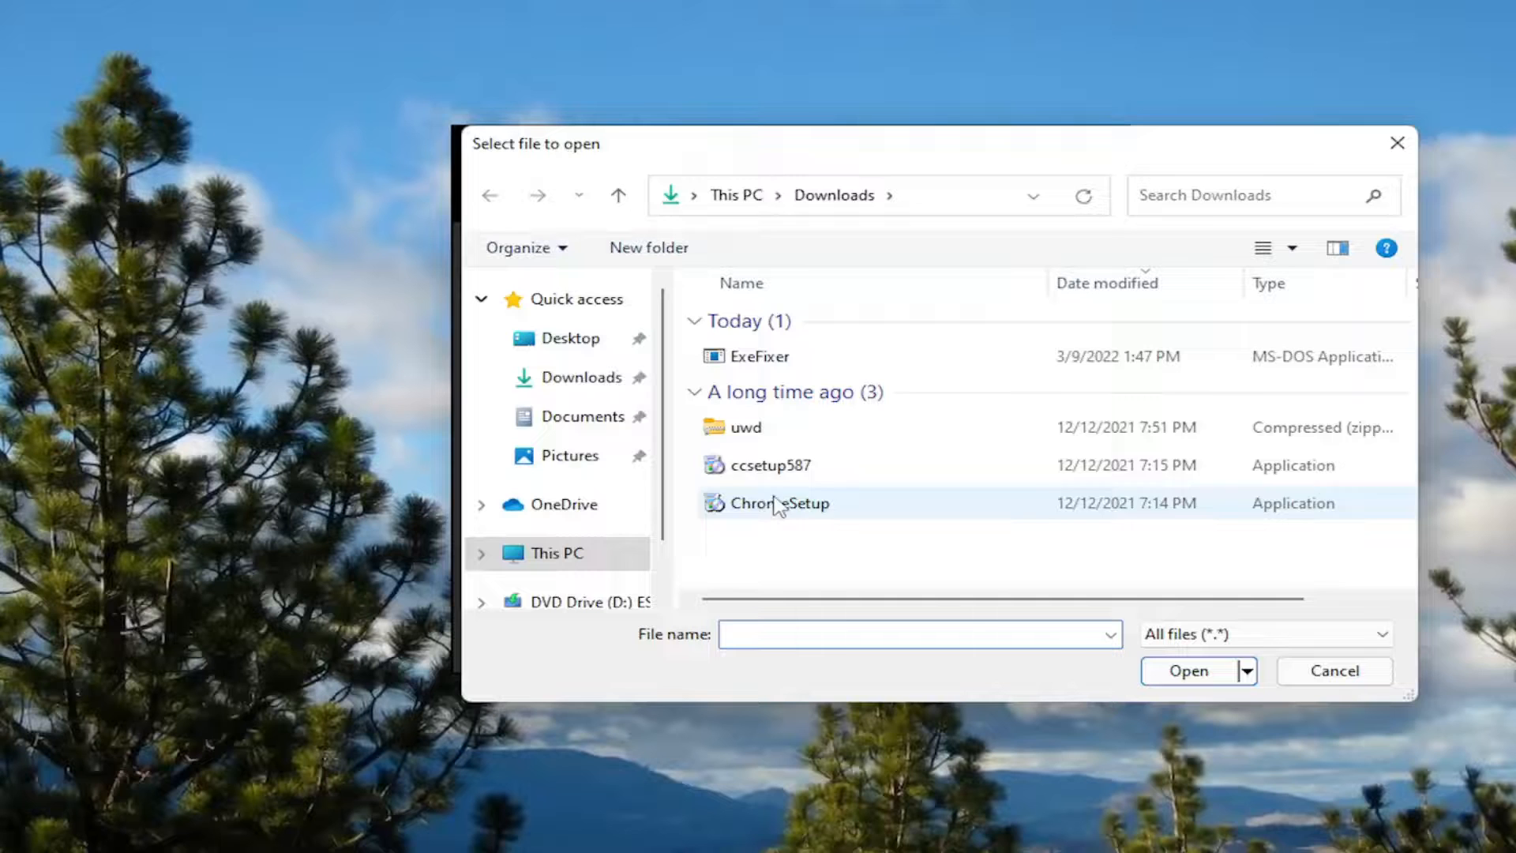
click(768, 465)
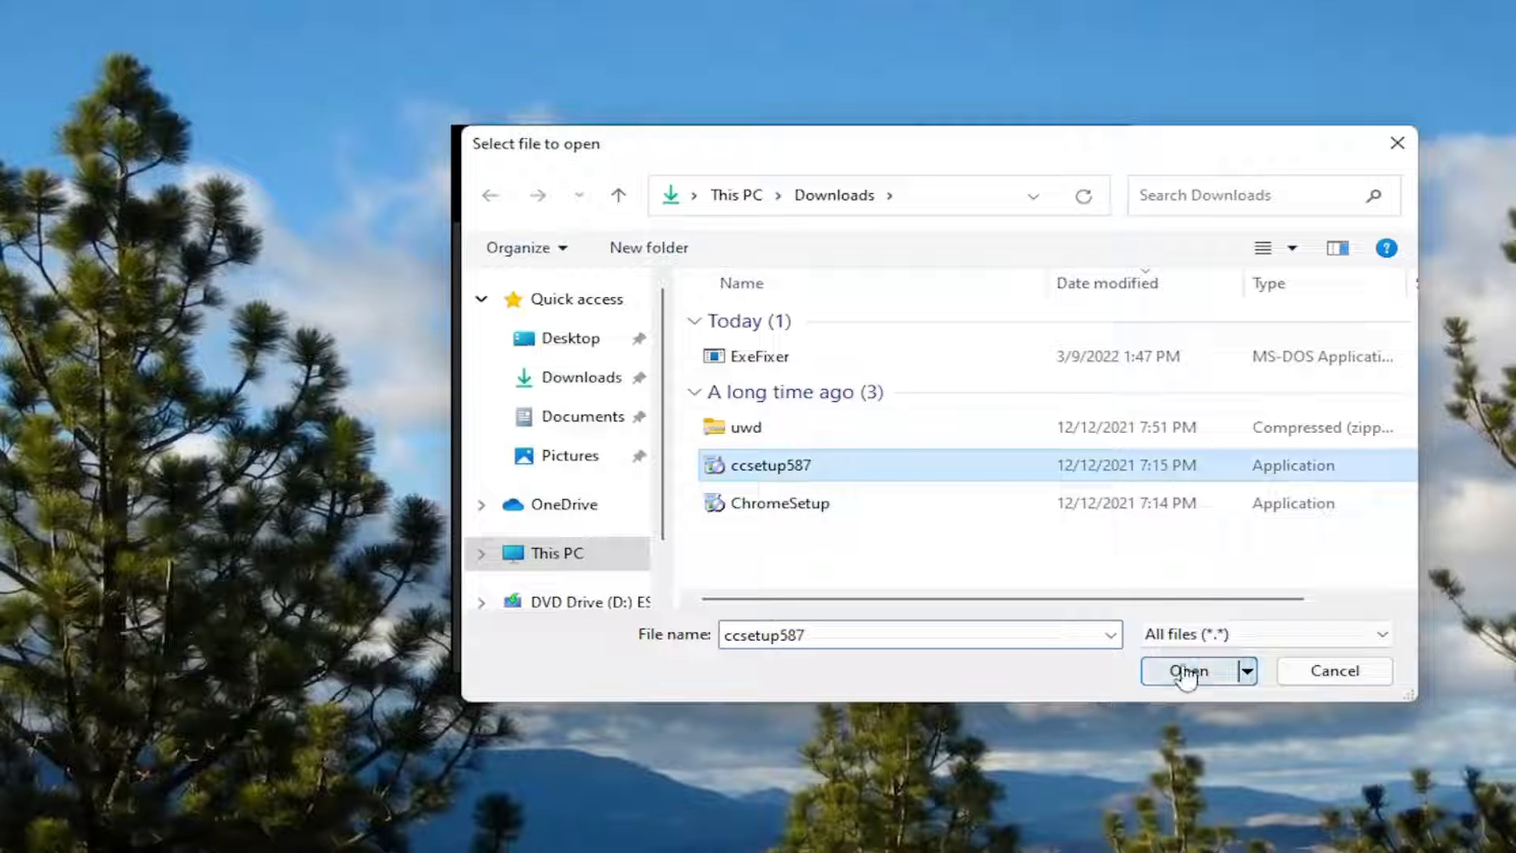
click(1189, 670)
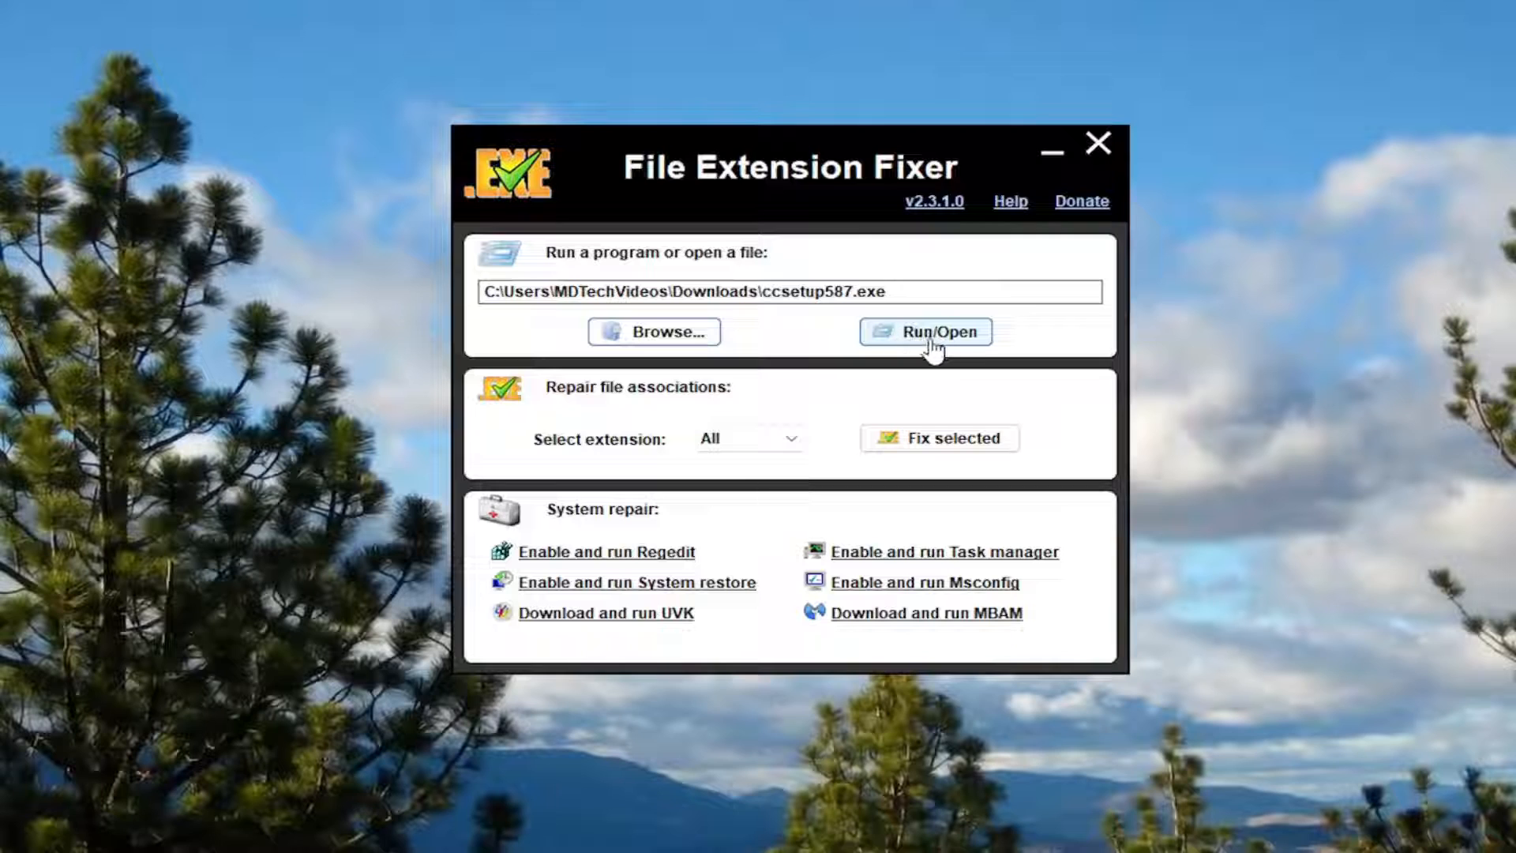
click(924, 332)
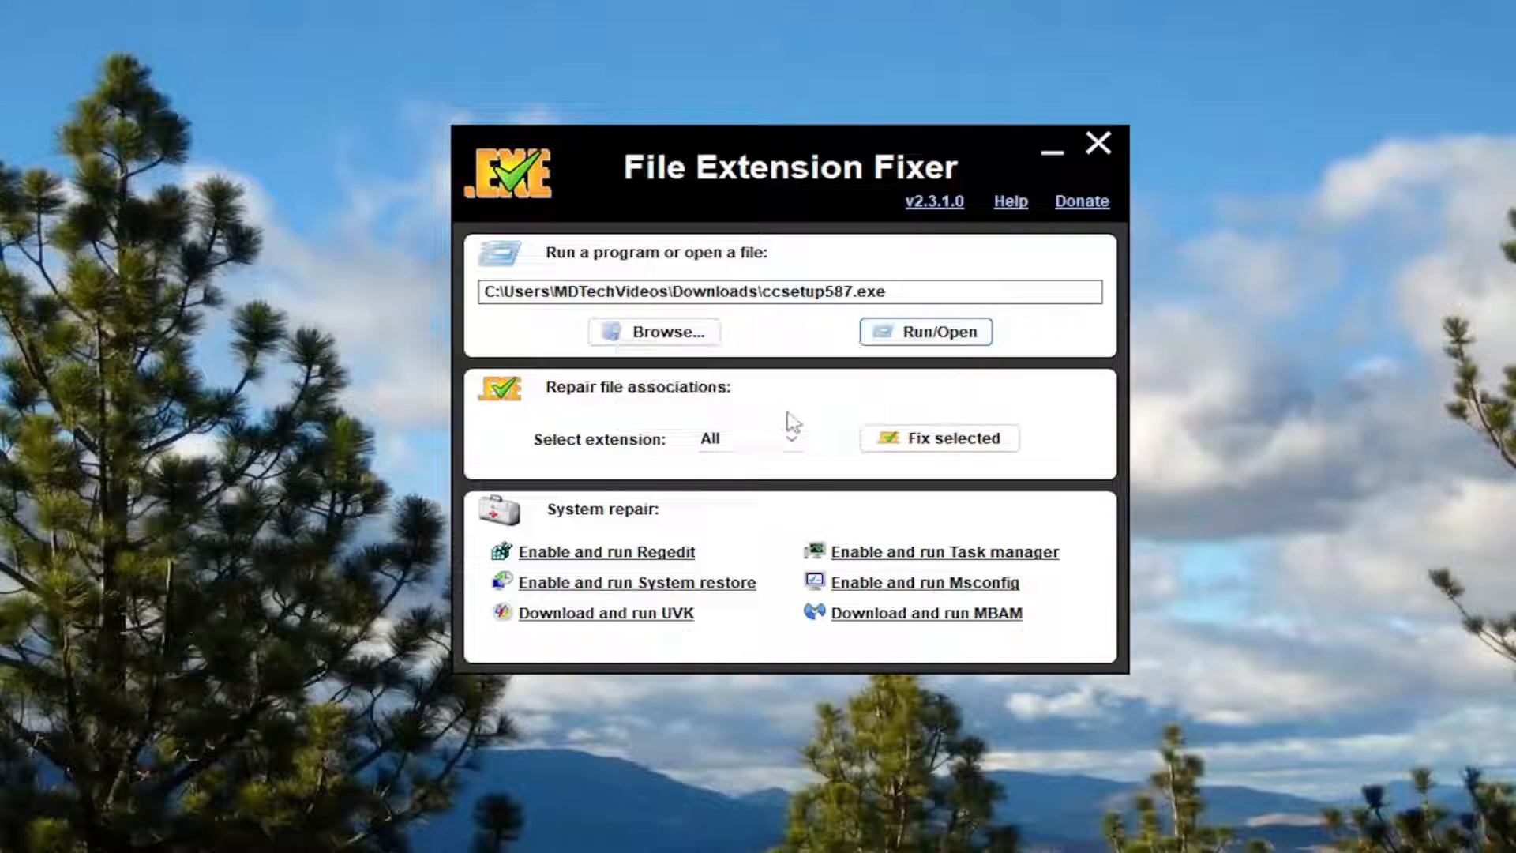
click(923, 331)
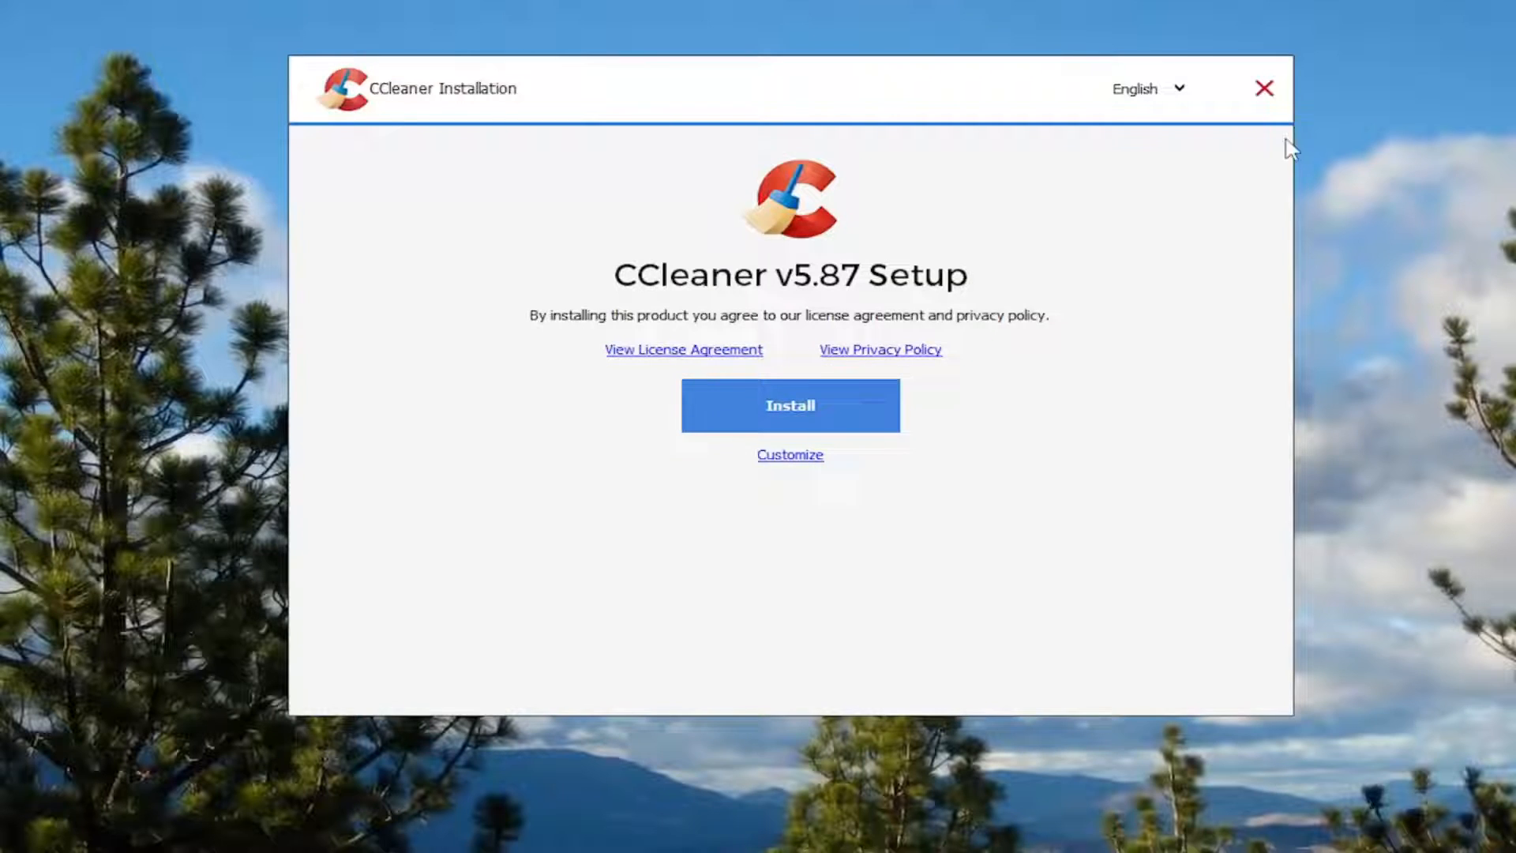
Quit the CCleaner setup and choose exe as the extension to repair
click(1263, 88)
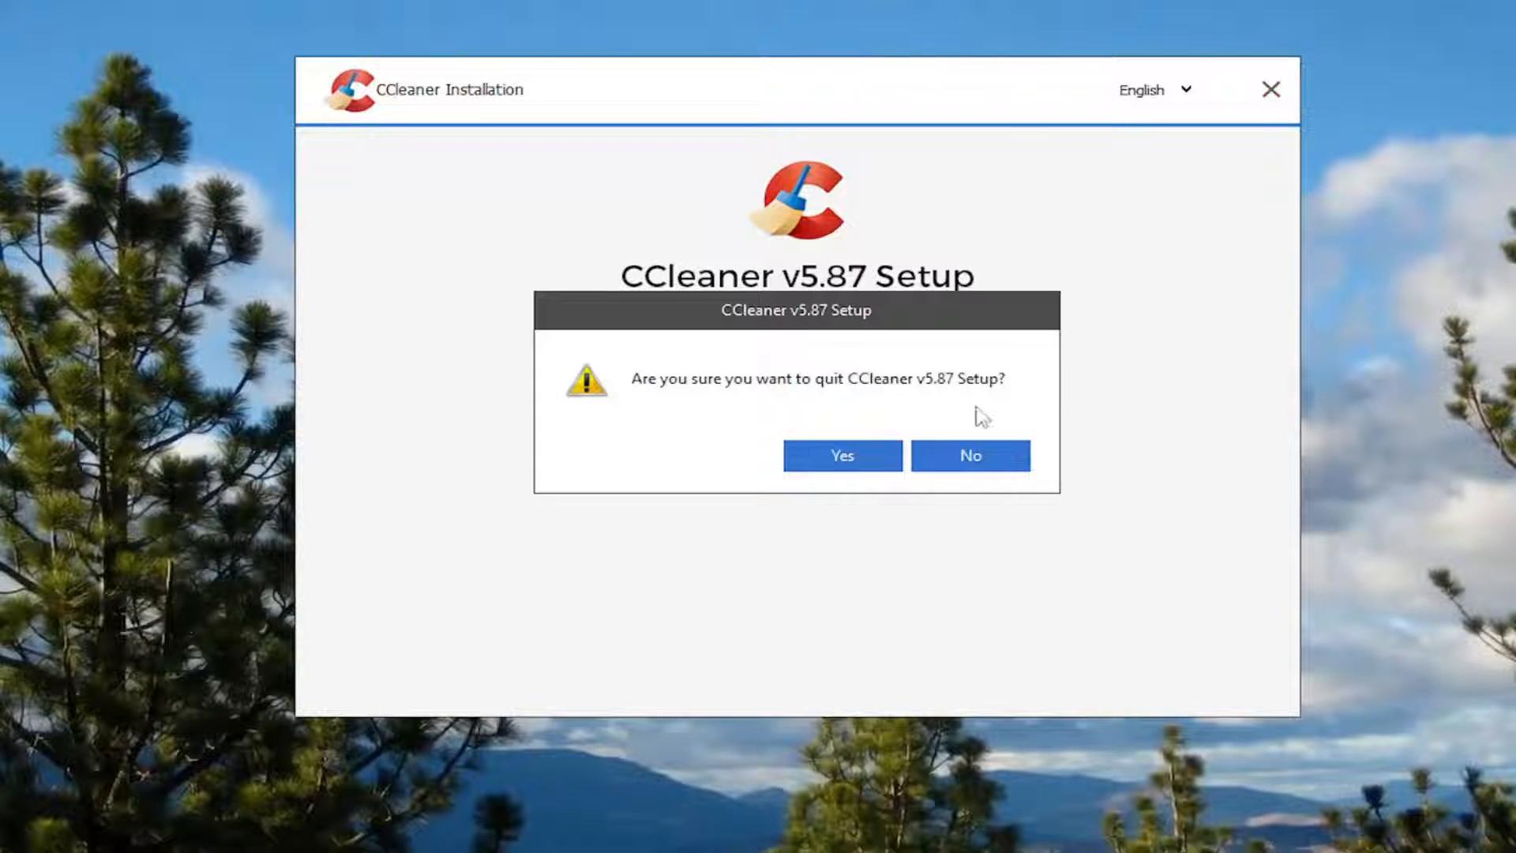
click(840, 455)
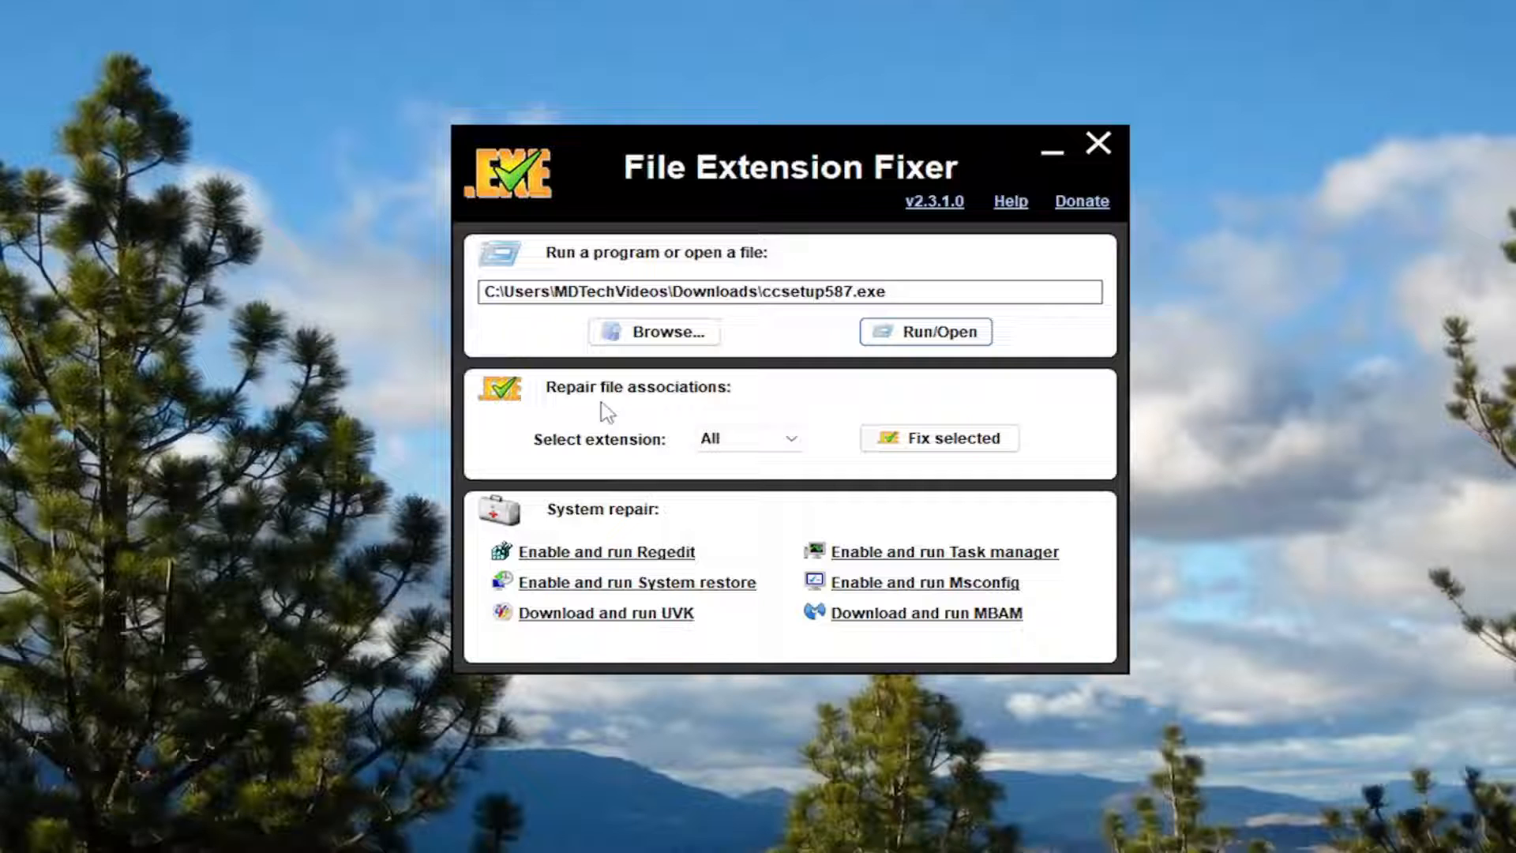
click(788, 438)
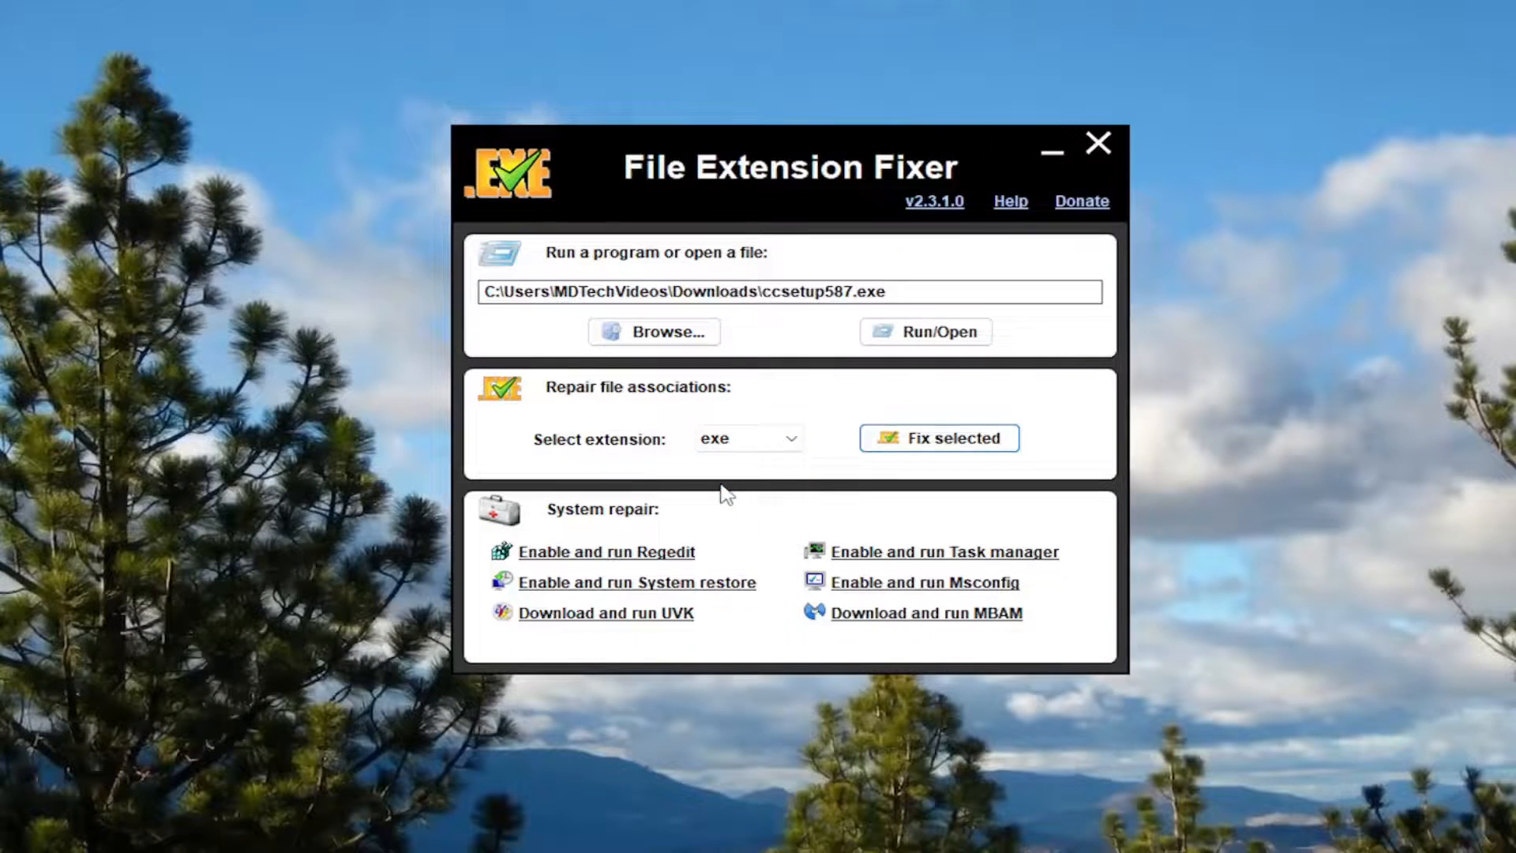
Fix the selected exe extension, repairing 23 registry entries
click(938, 438)
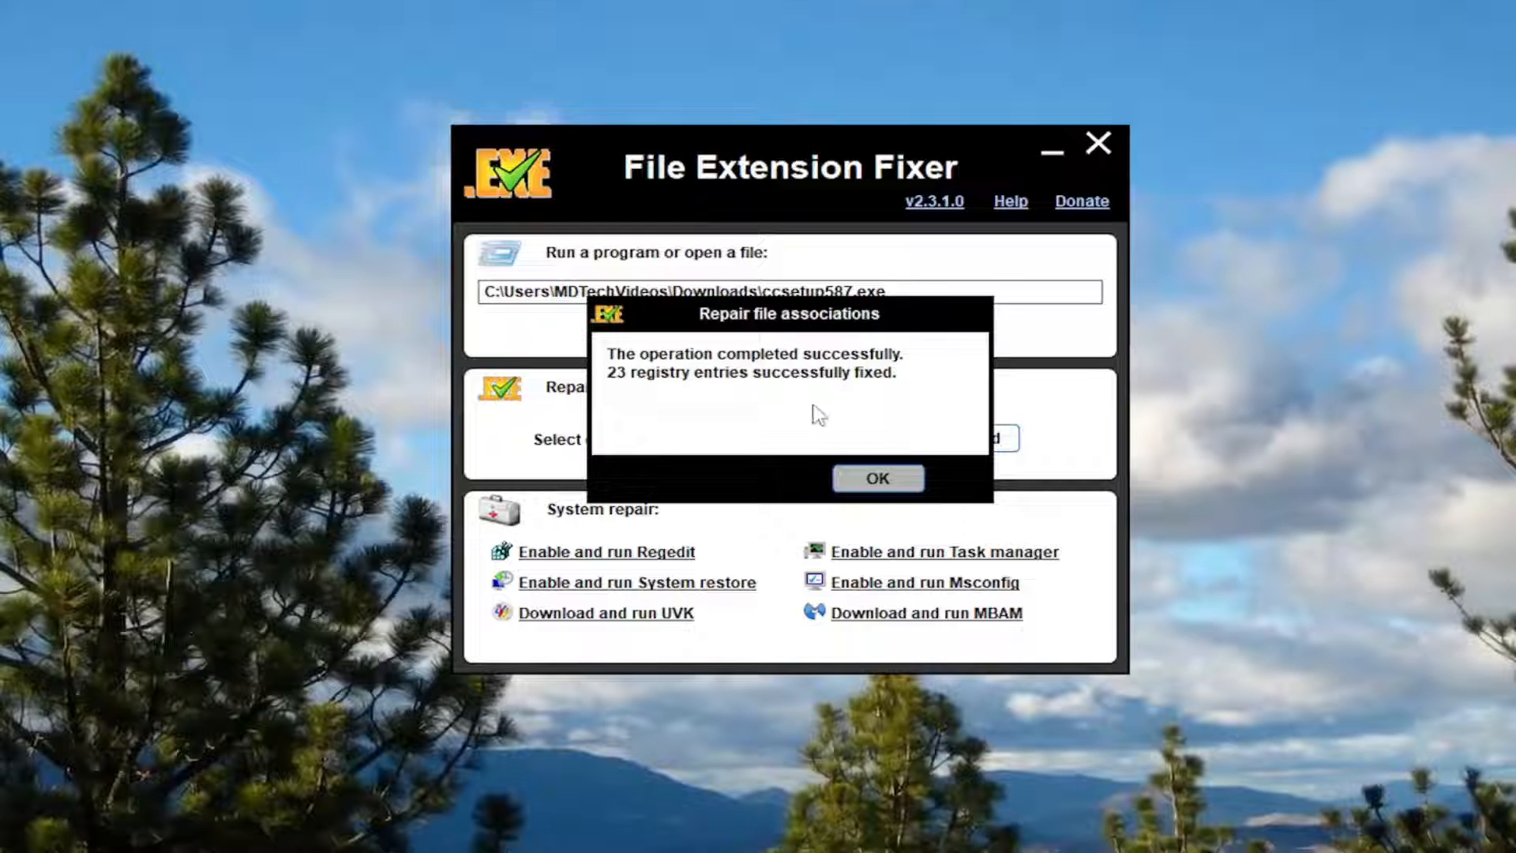
mouse_move(742, 324)
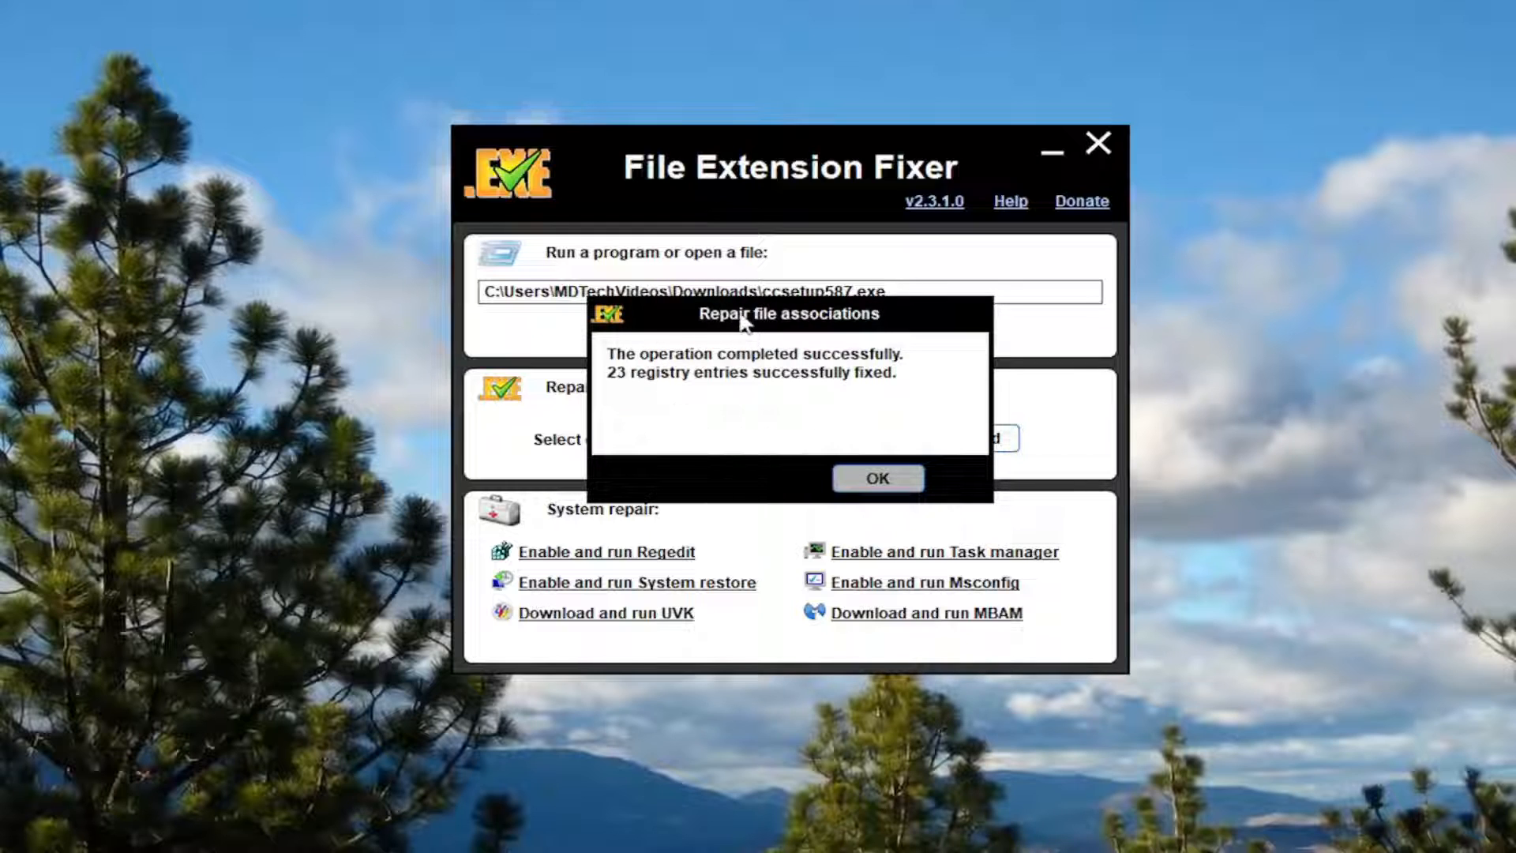
mouse_move(818, 387)
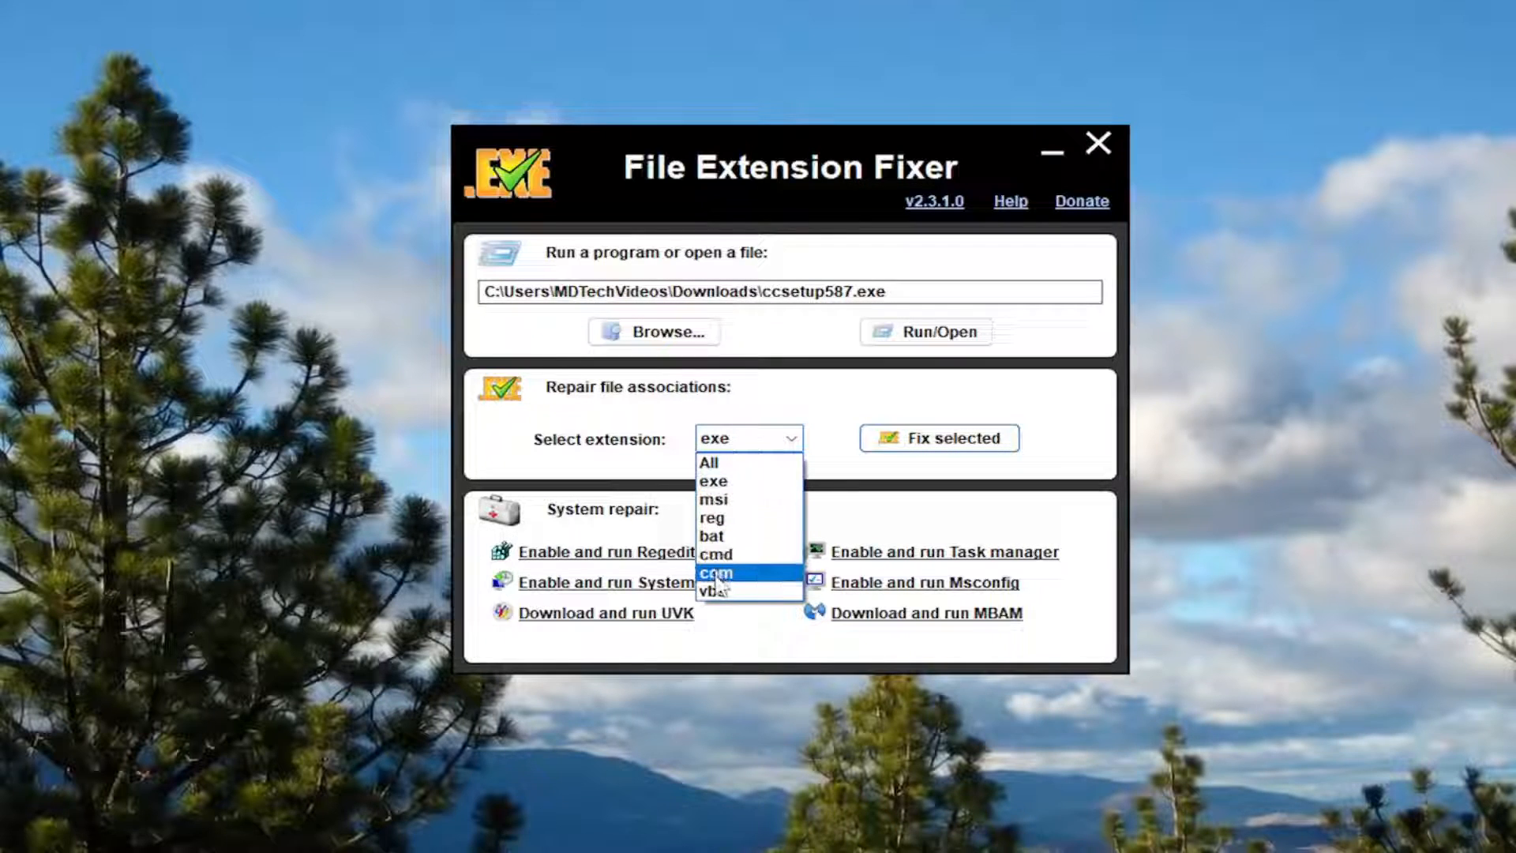
mouse_move(712, 517)
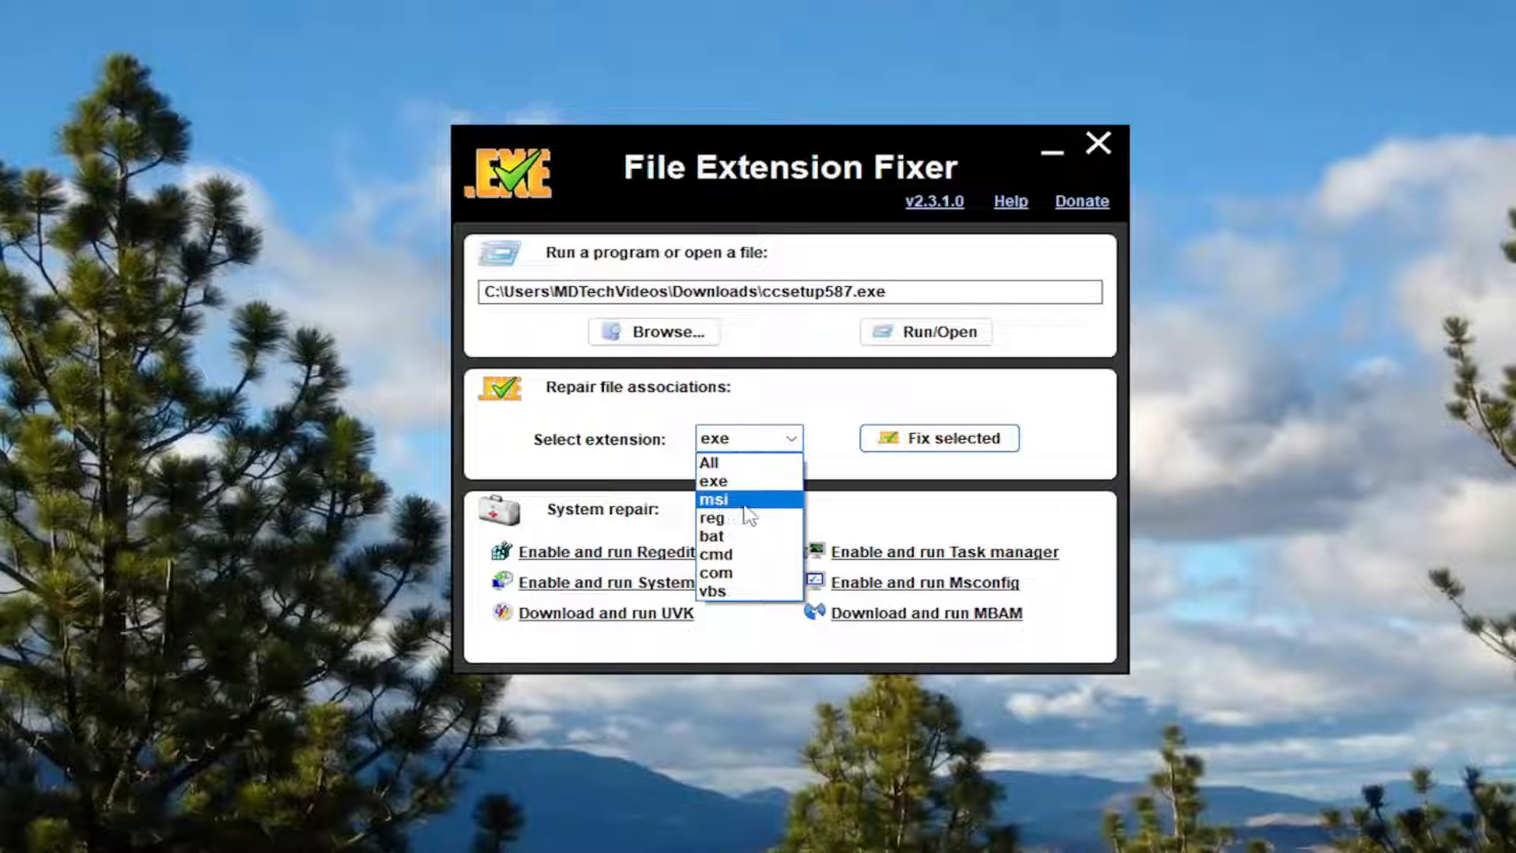
mouse_move(723, 591)
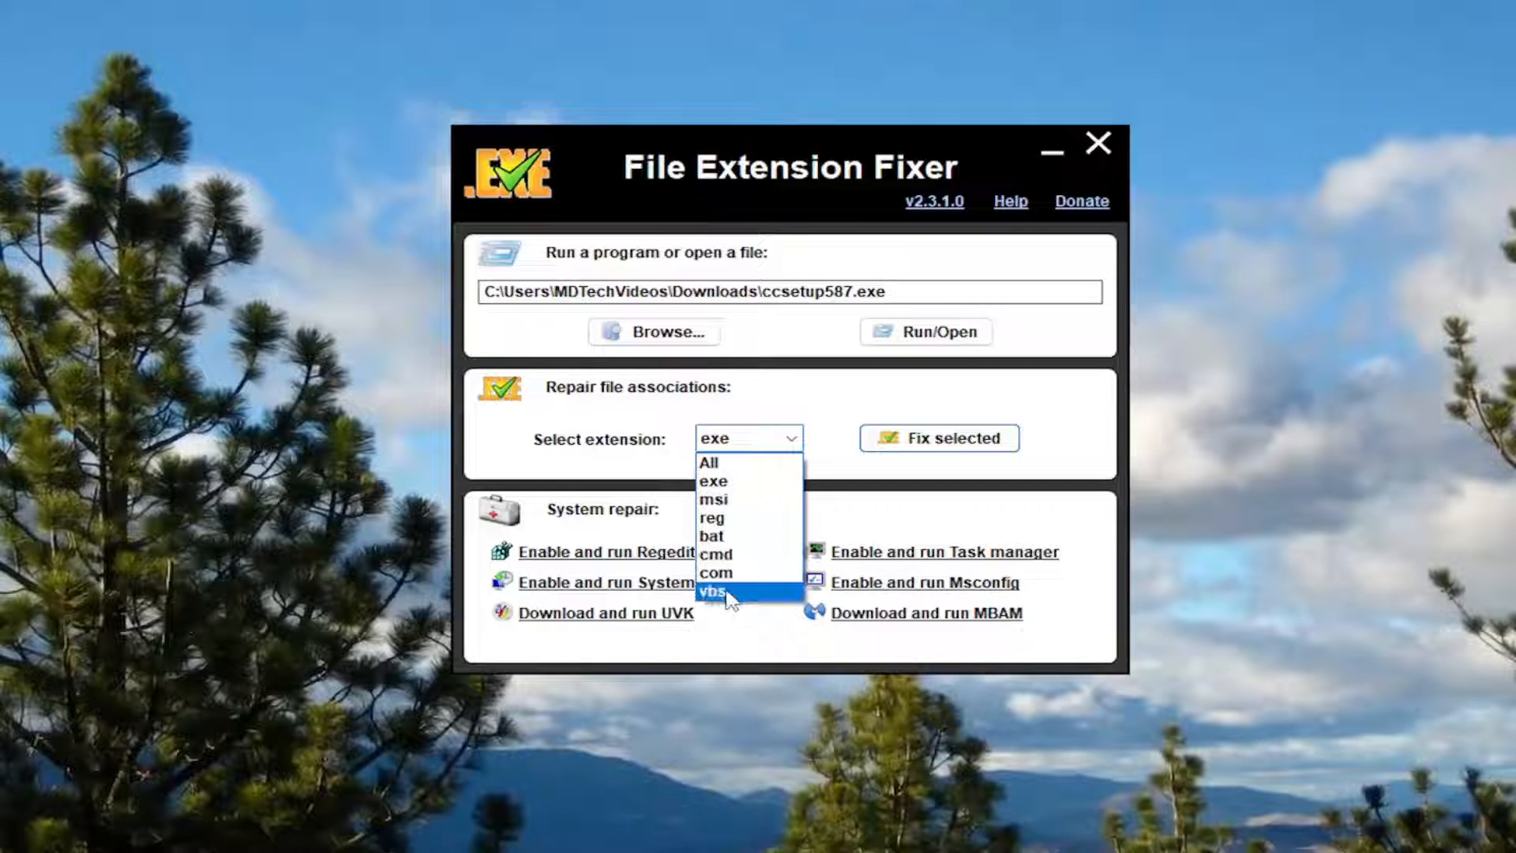
mouse_move(763, 626)
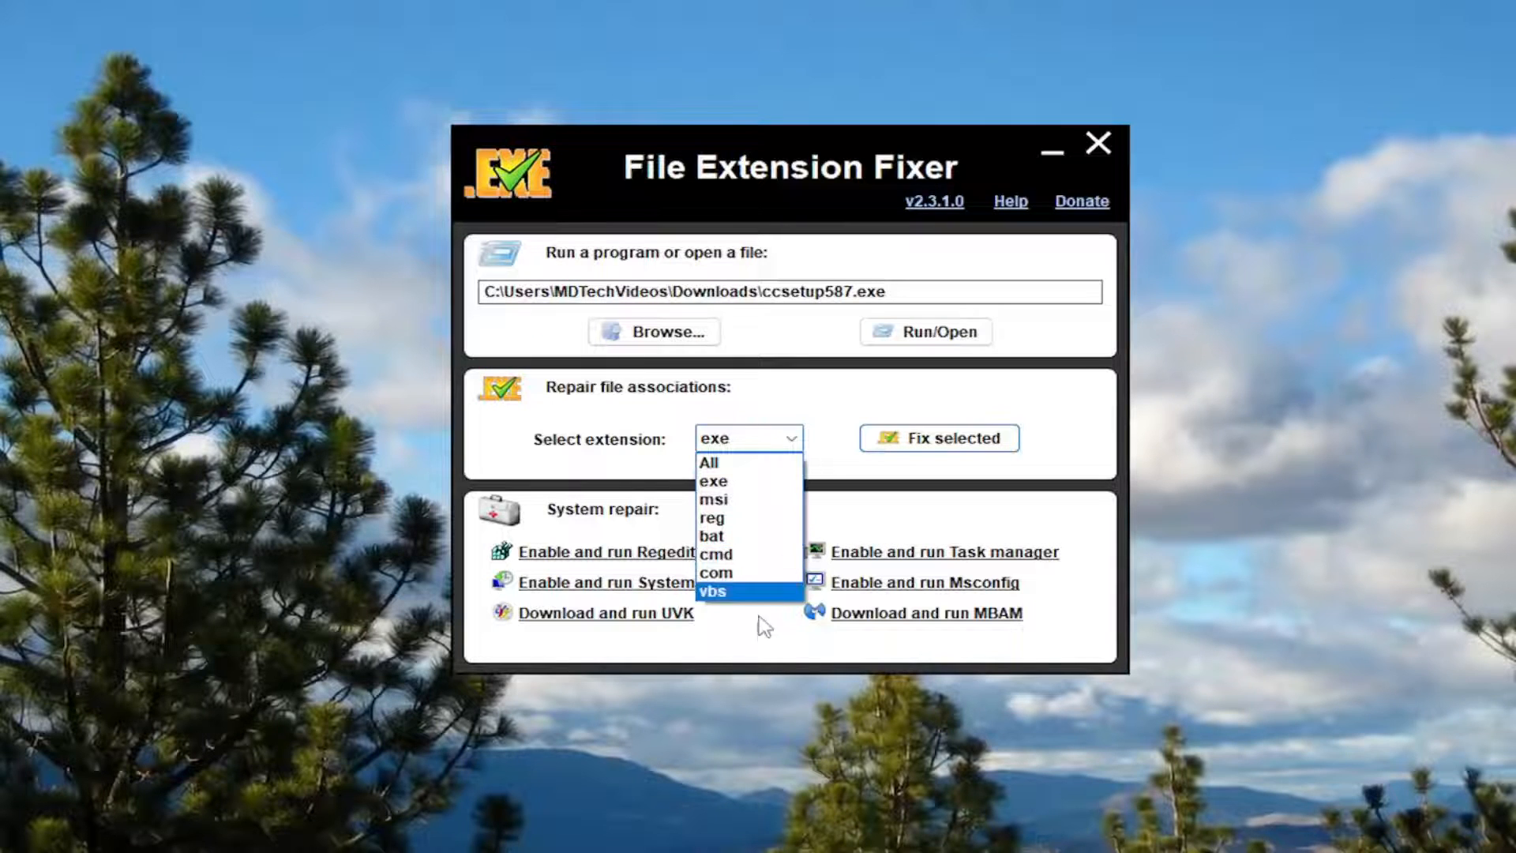
Close the extension dropdown with exe kept, then close File Extension Fixer
click(715, 481)
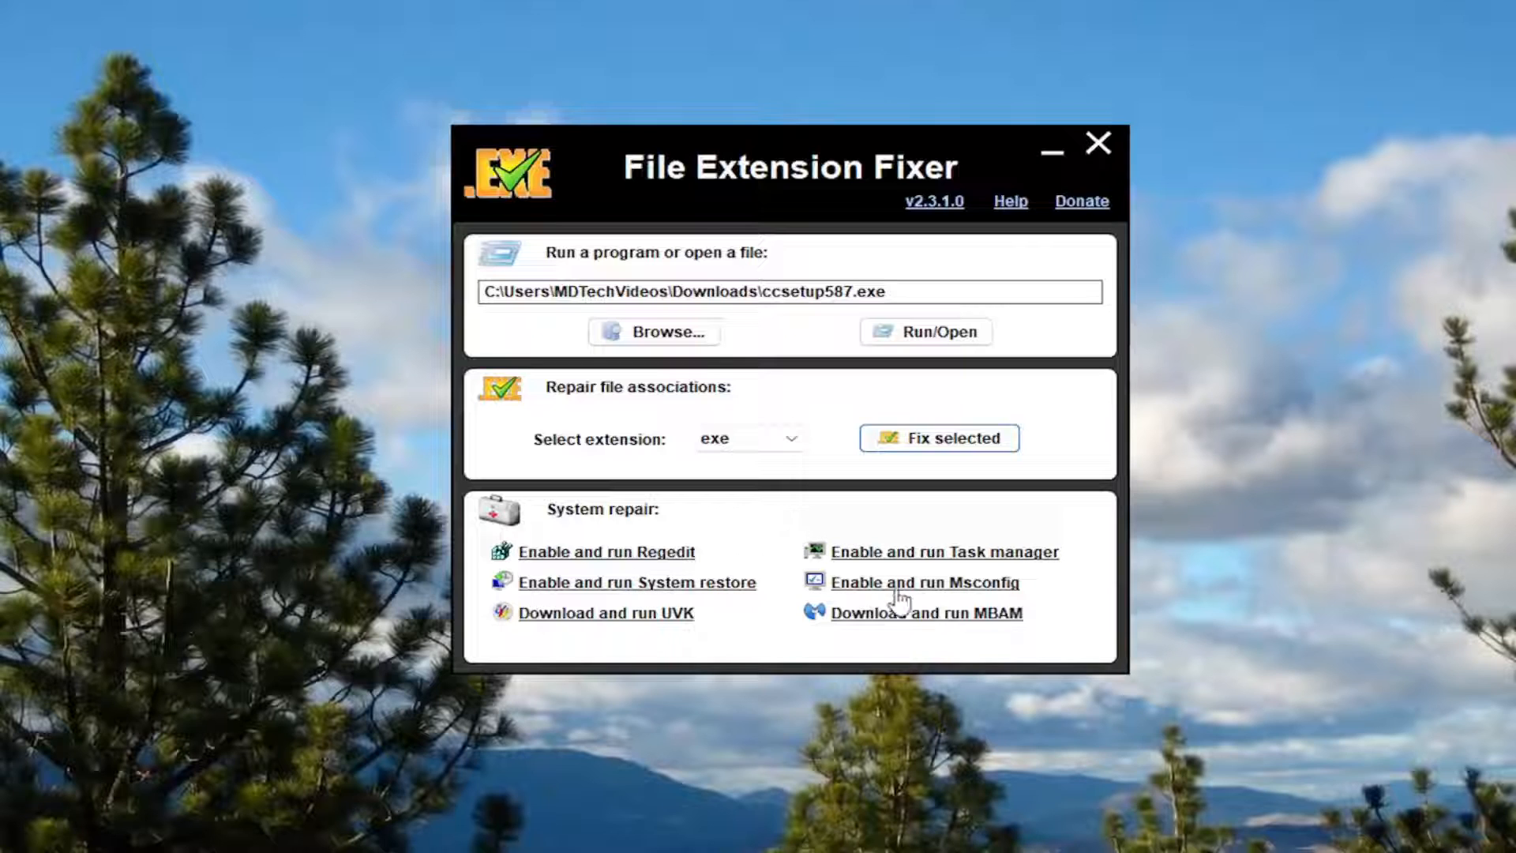
mouse_move(890, 569)
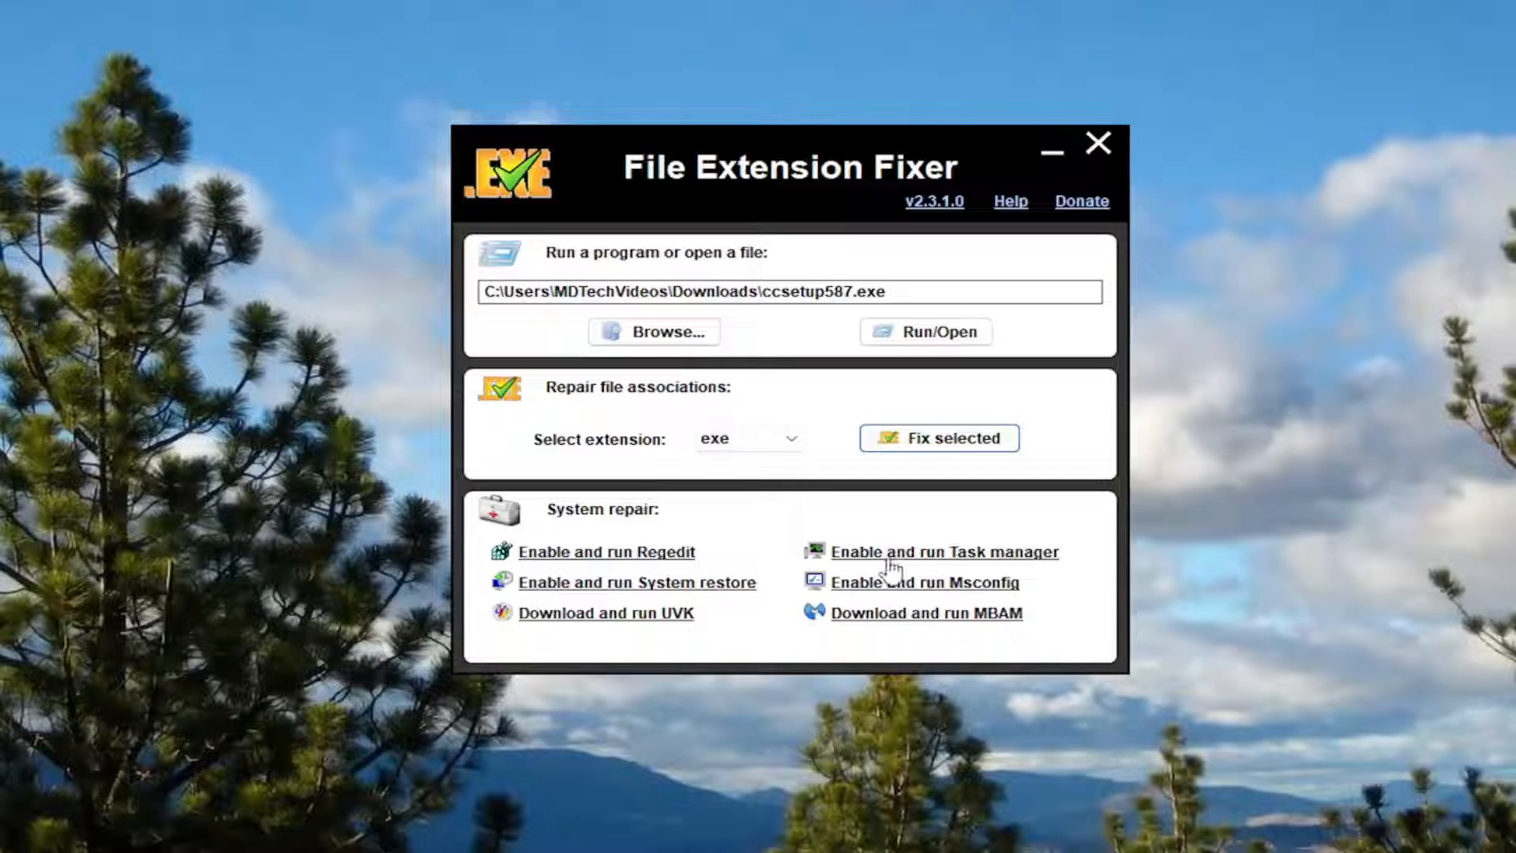
mouse_move(834, 591)
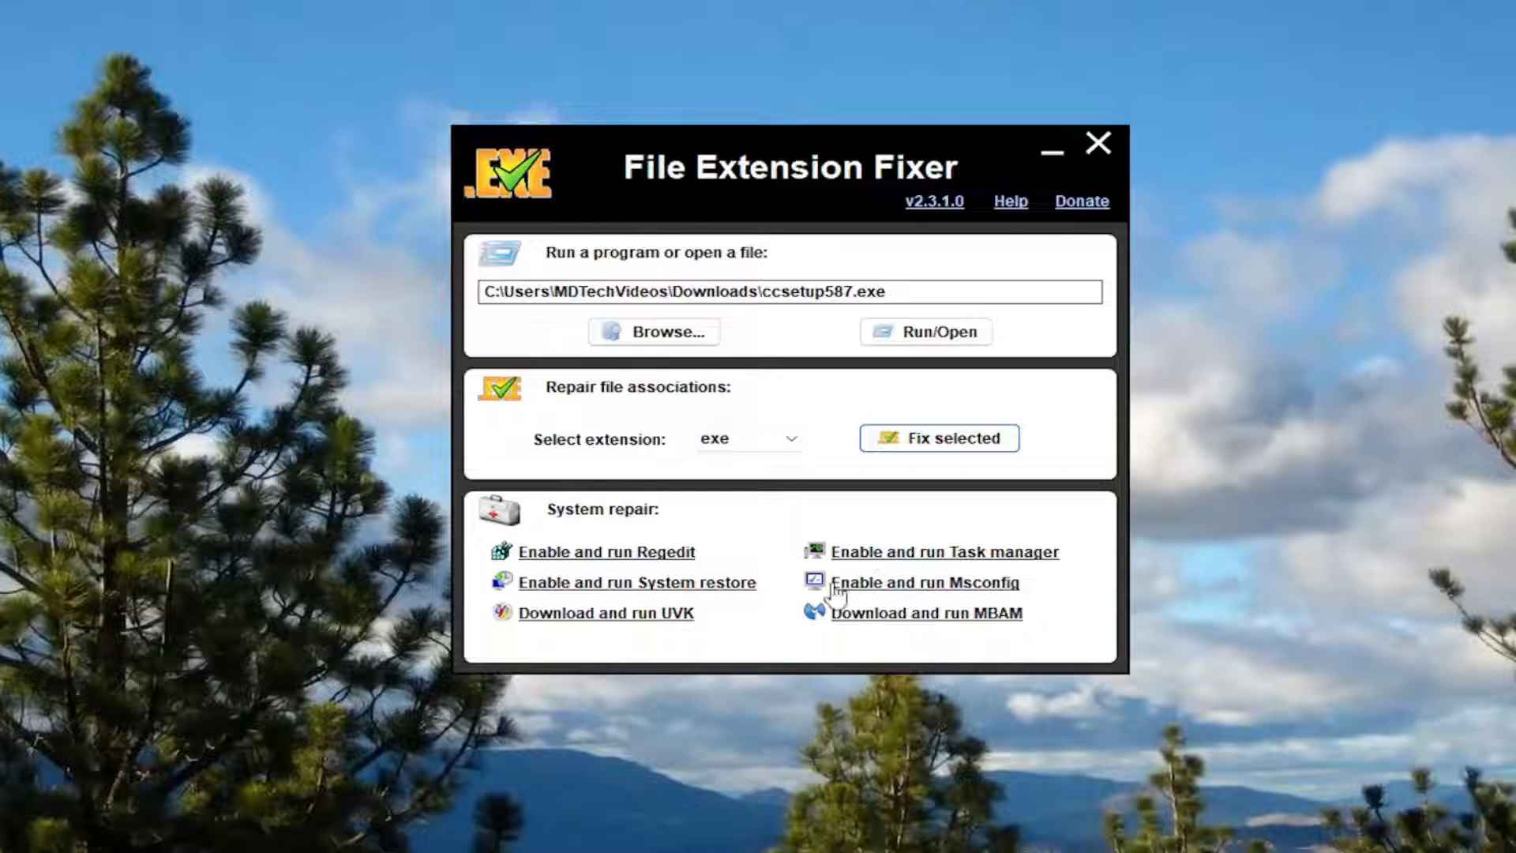
mouse_move(879, 570)
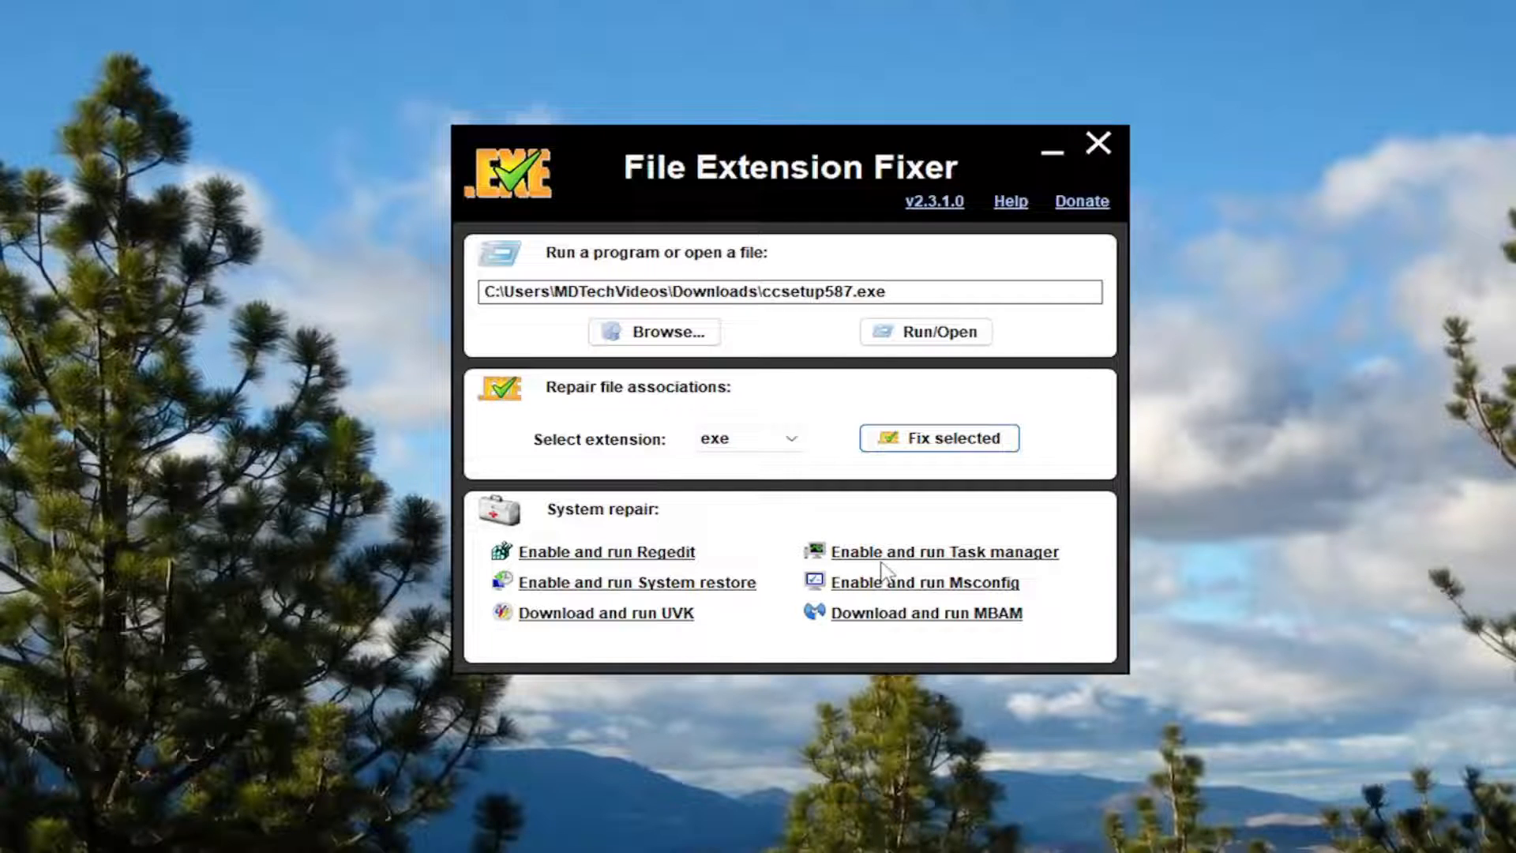
mouse_move(725, 567)
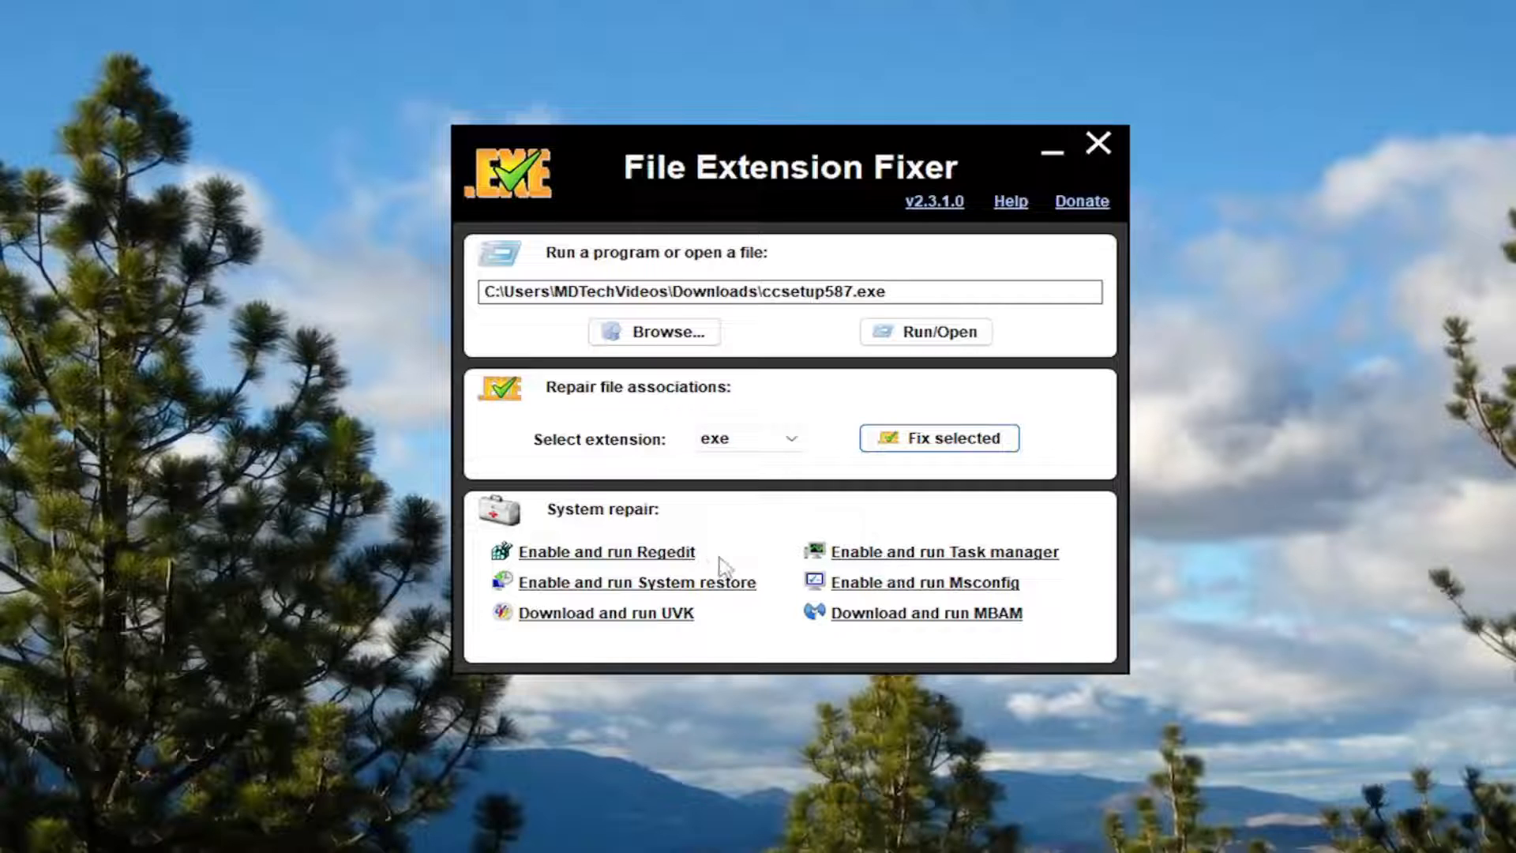
mouse_move(845, 587)
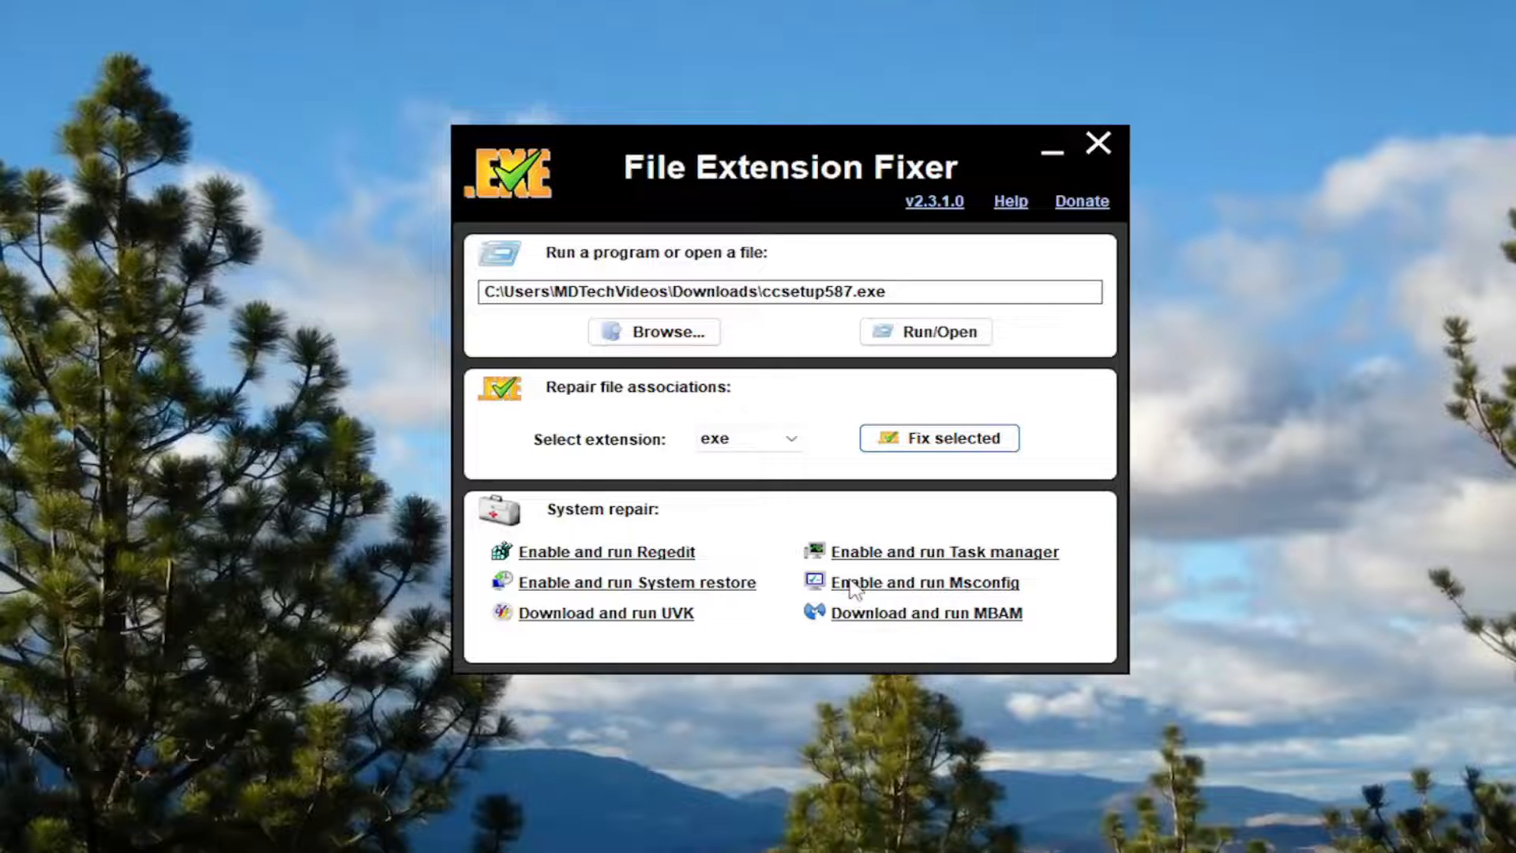
mouse_move(404, 641)
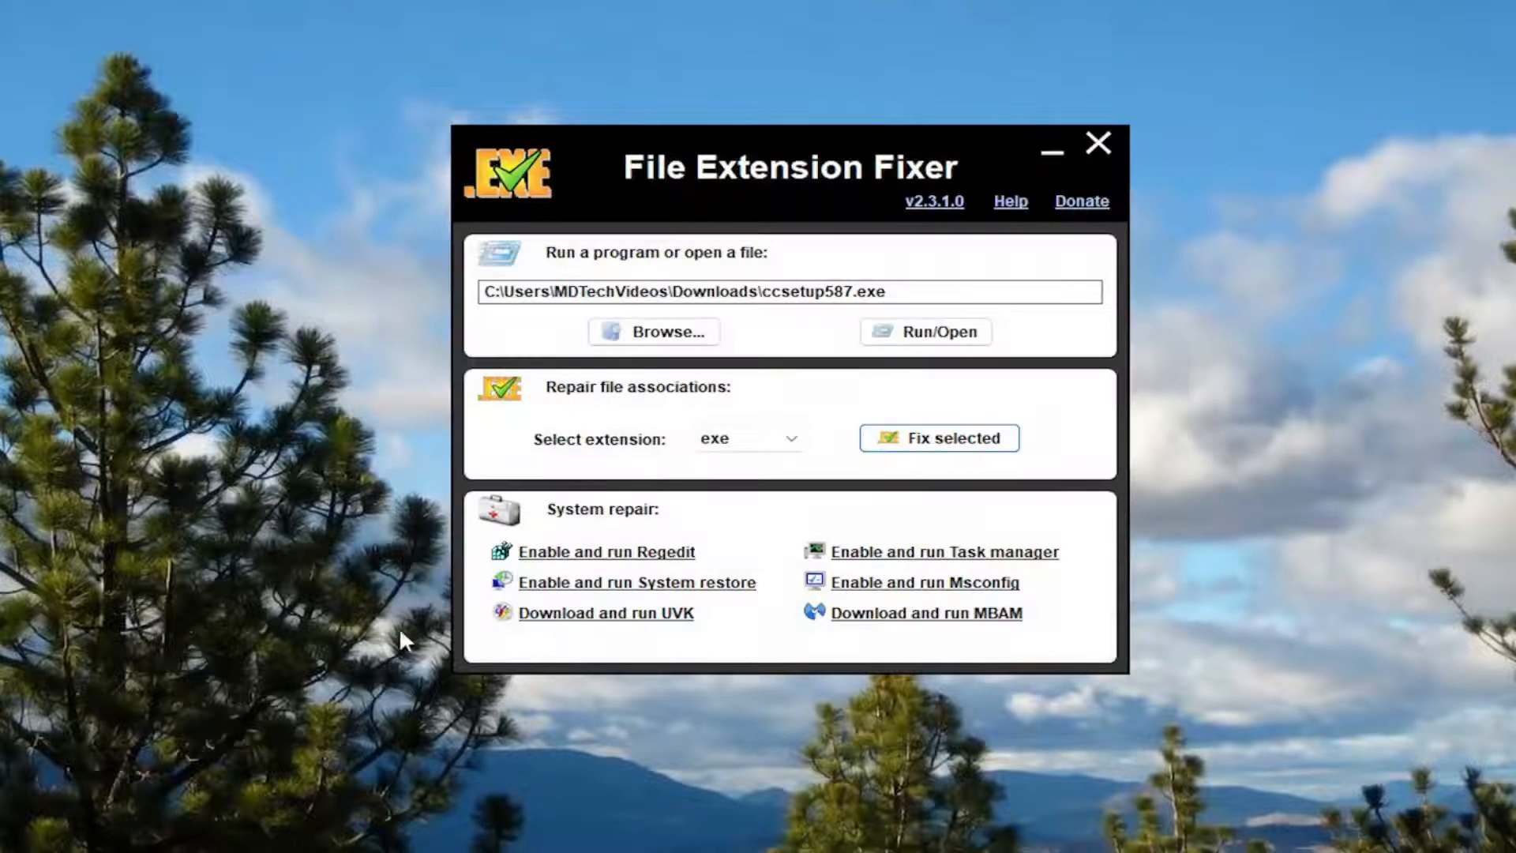
mouse_move(778, 607)
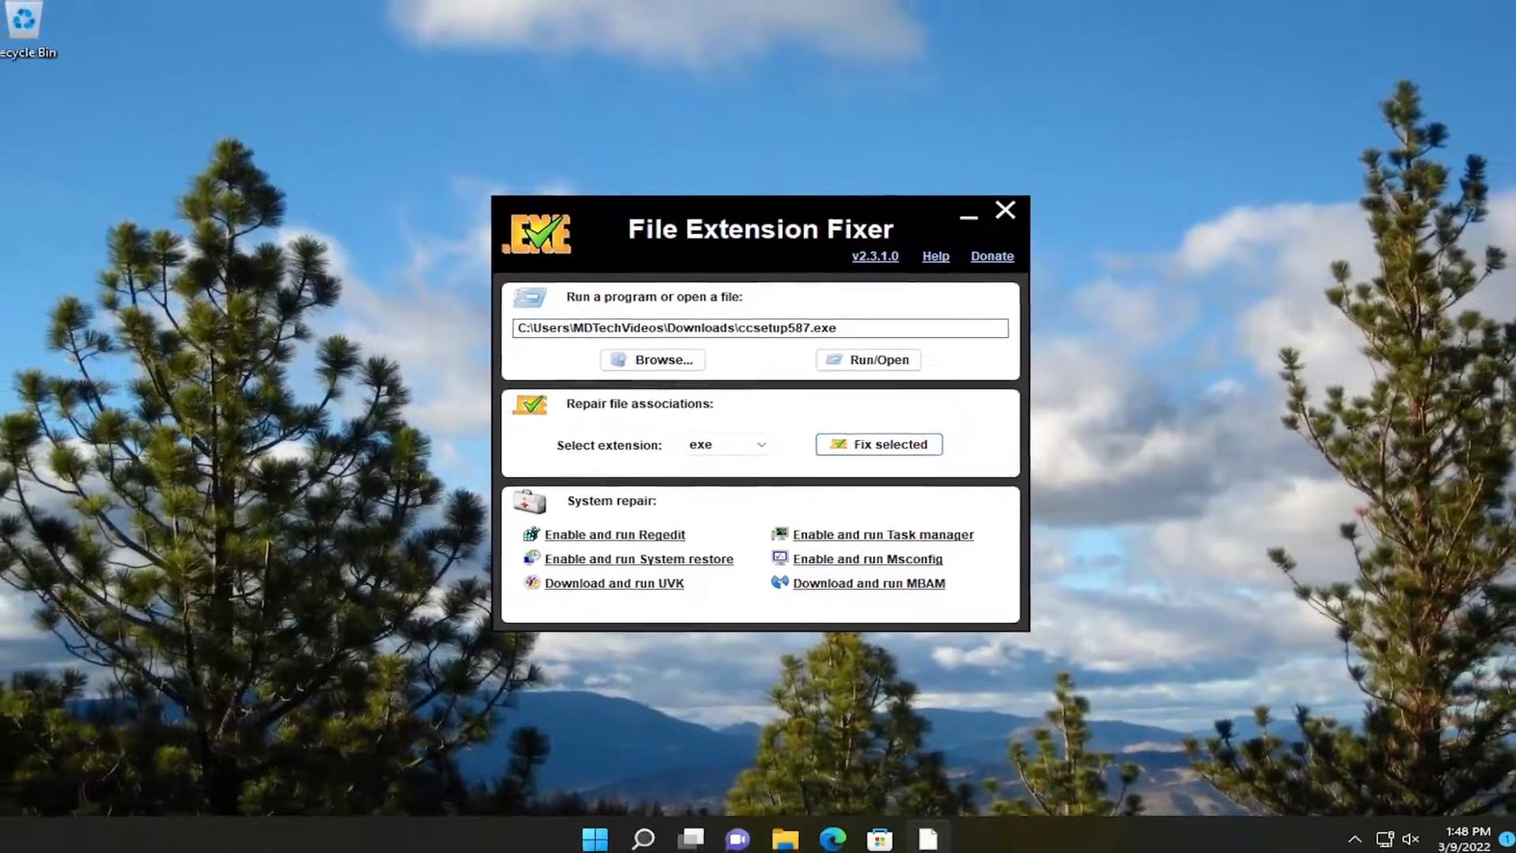
mouse_move(996, 217)
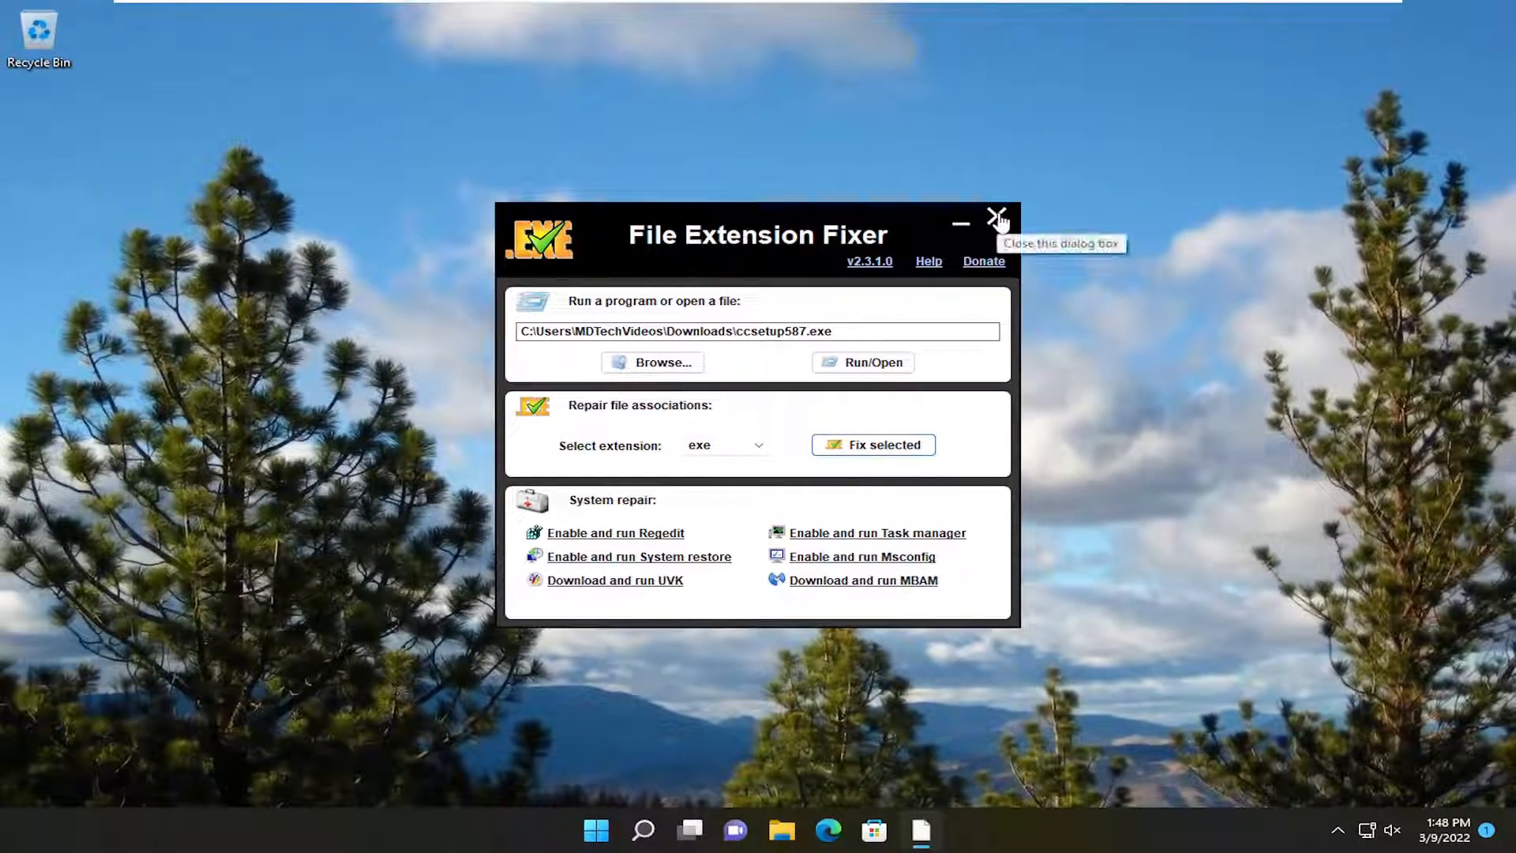
click(995, 219)
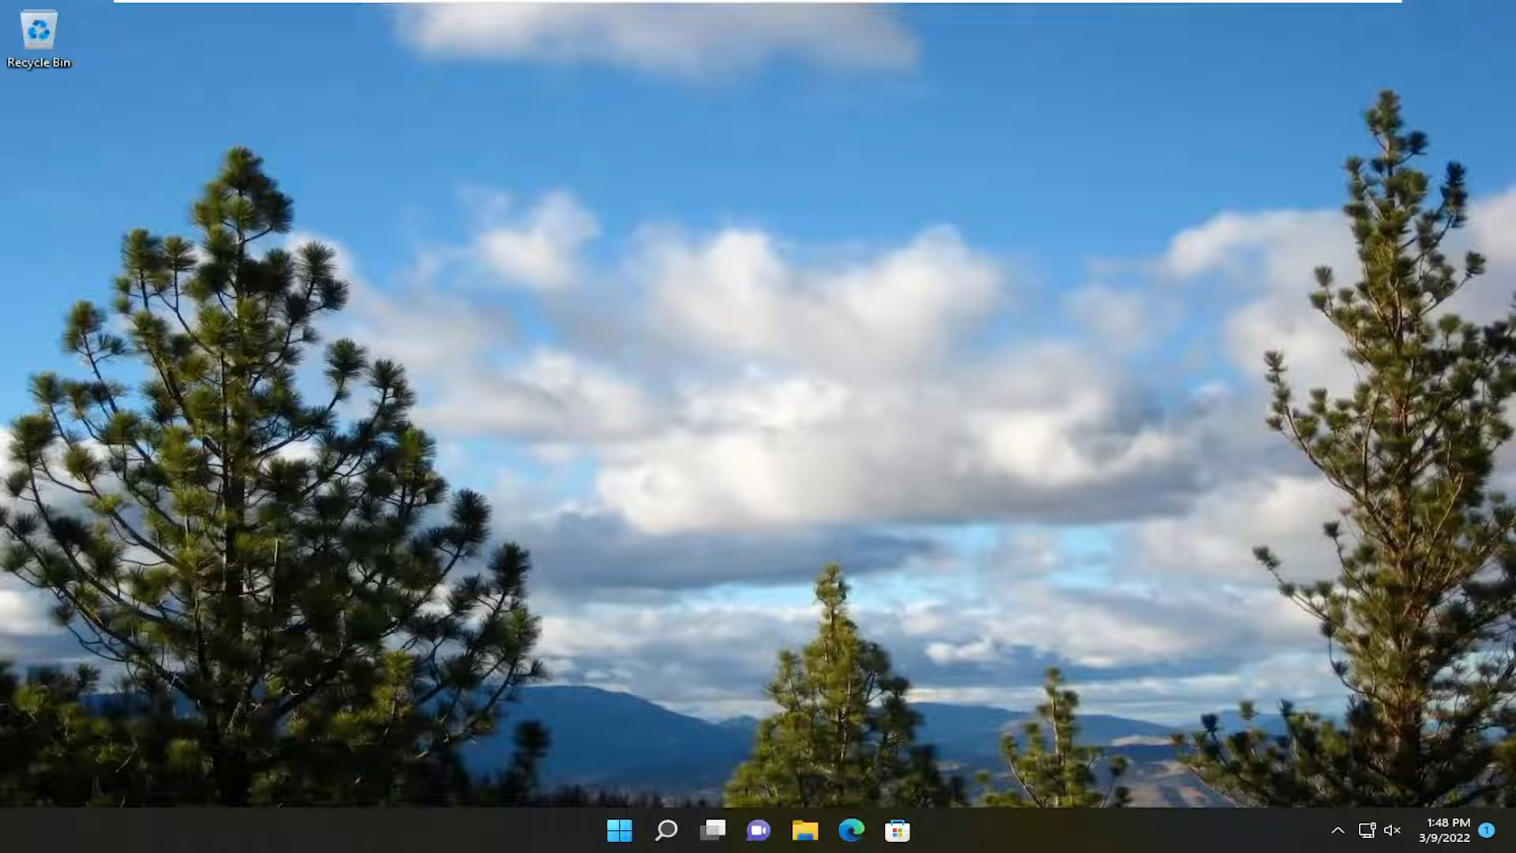